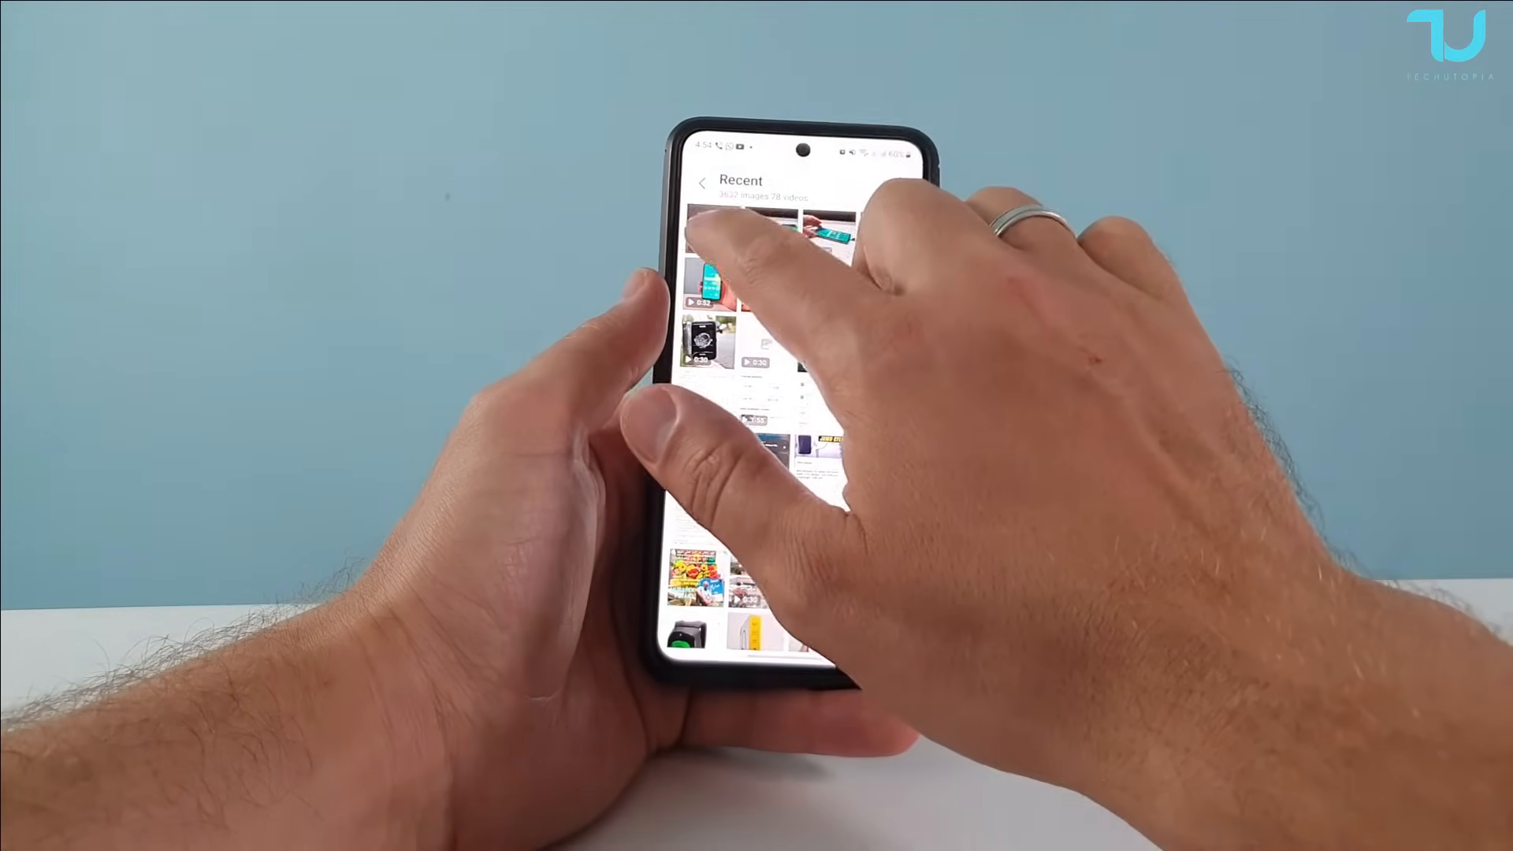
Open a video from the Gallery's Recent album in the viewer.
left_click(724, 240)
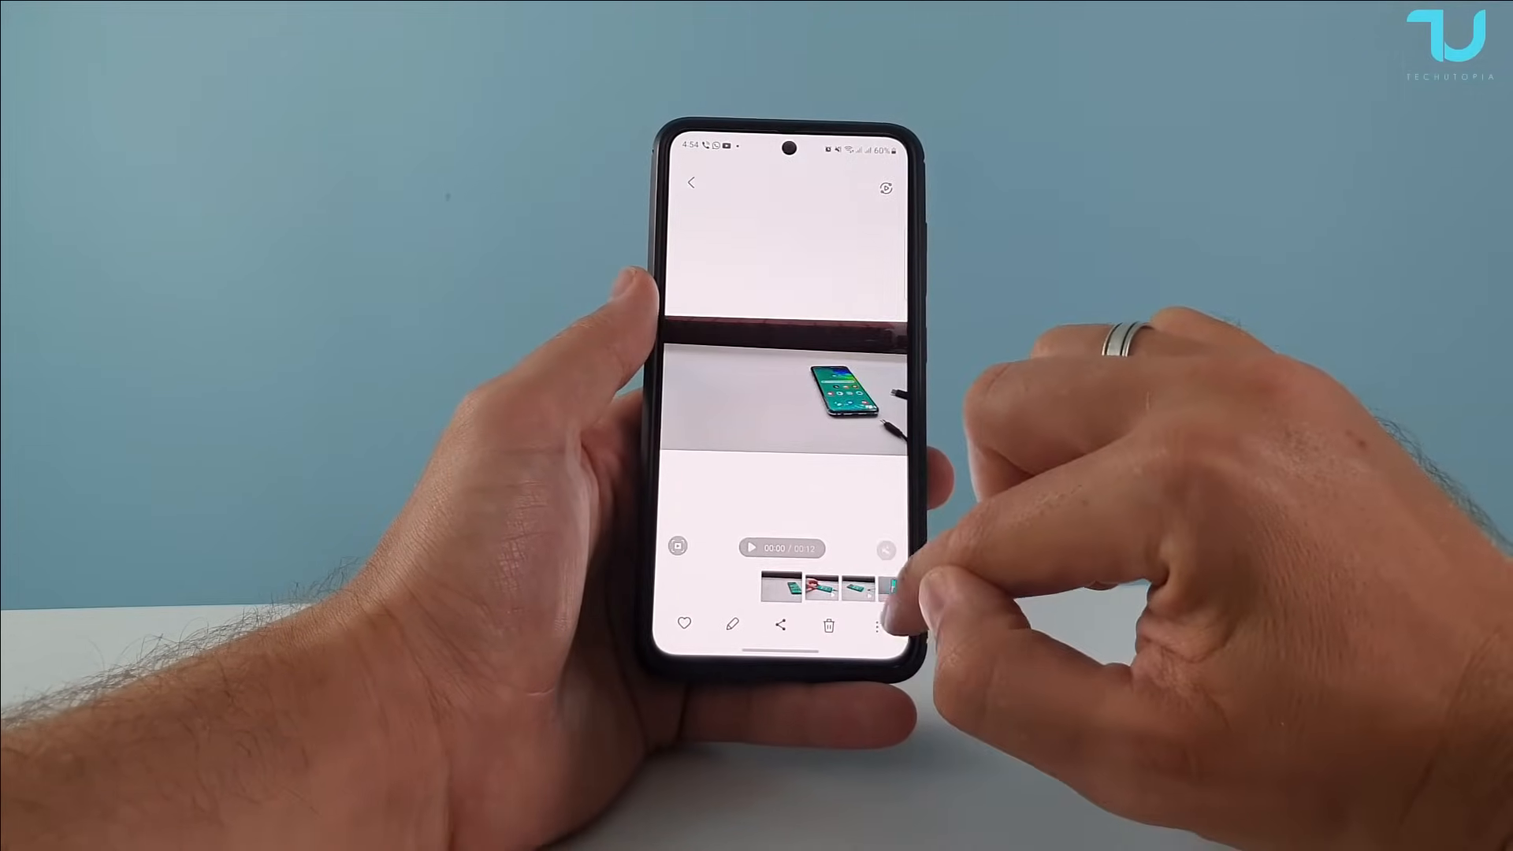
left_click(692, 181)
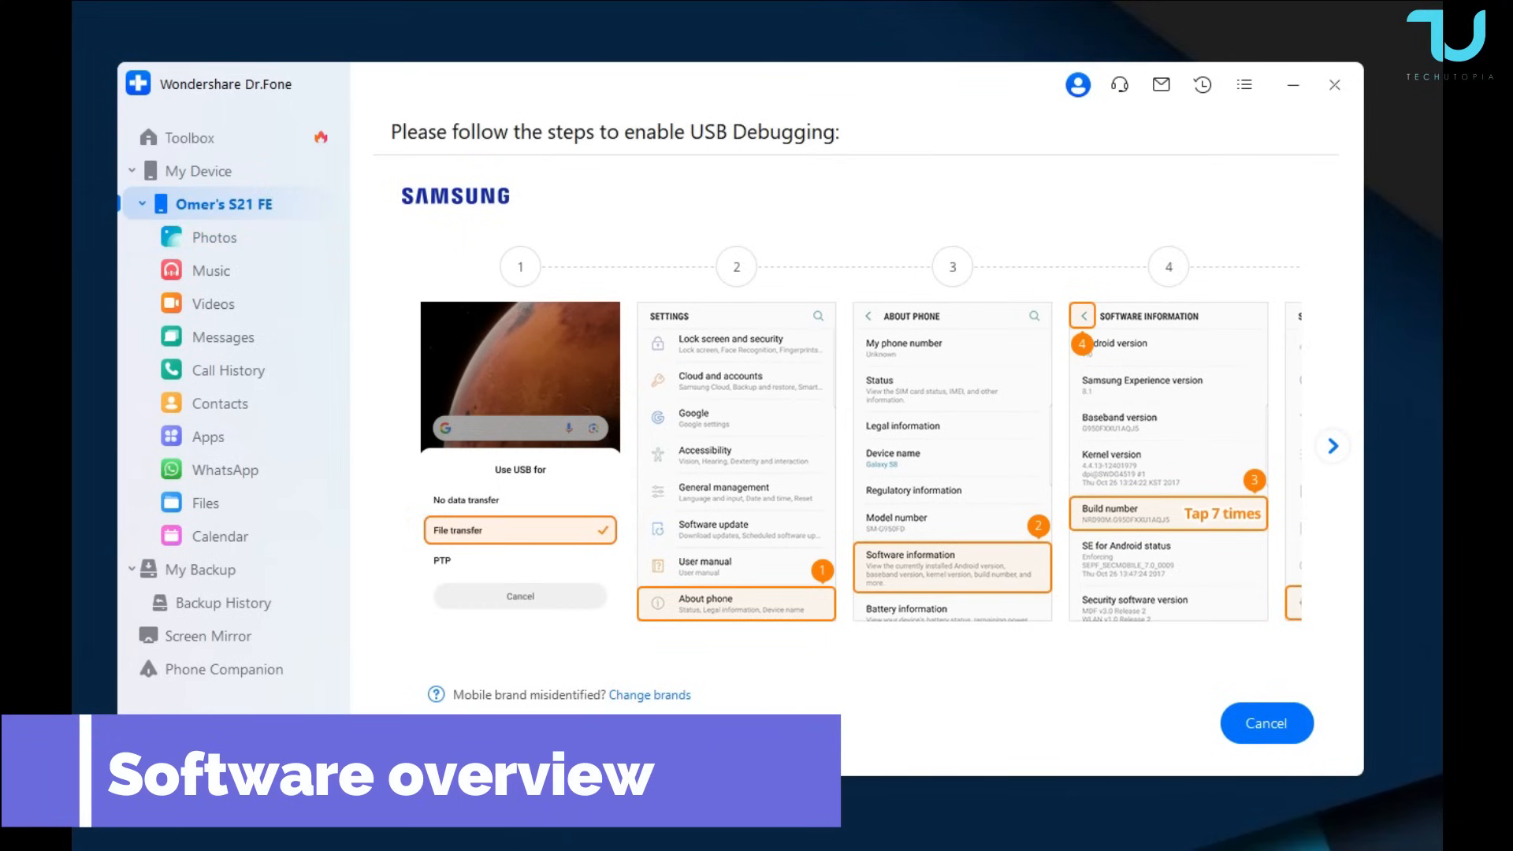
Dismiss the USB debugging guide and start Data Recovery from the toolbox.
left_click(190, 137)
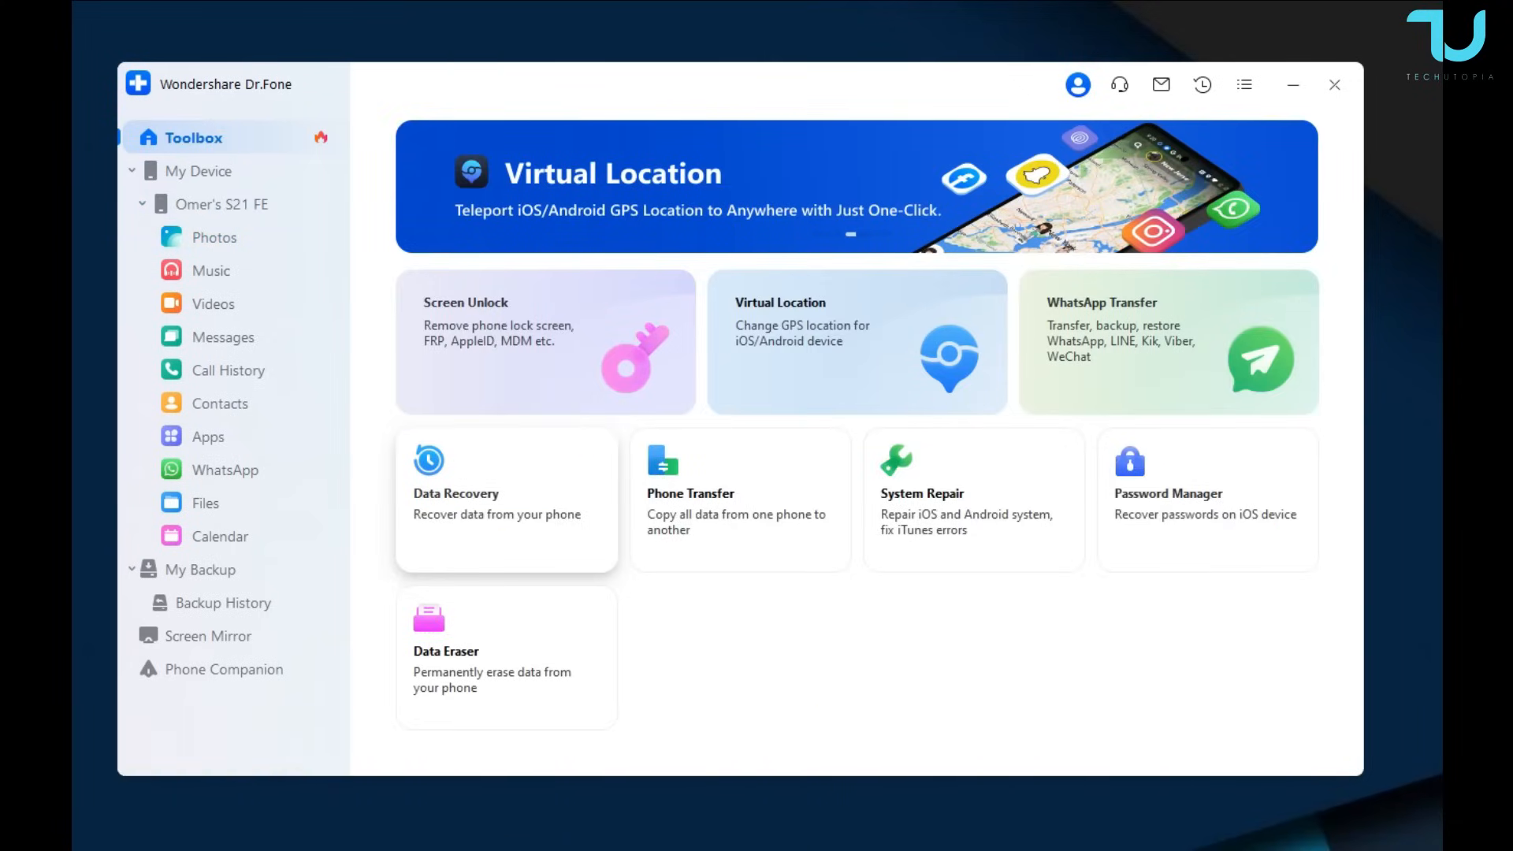
left_click(496, 505)
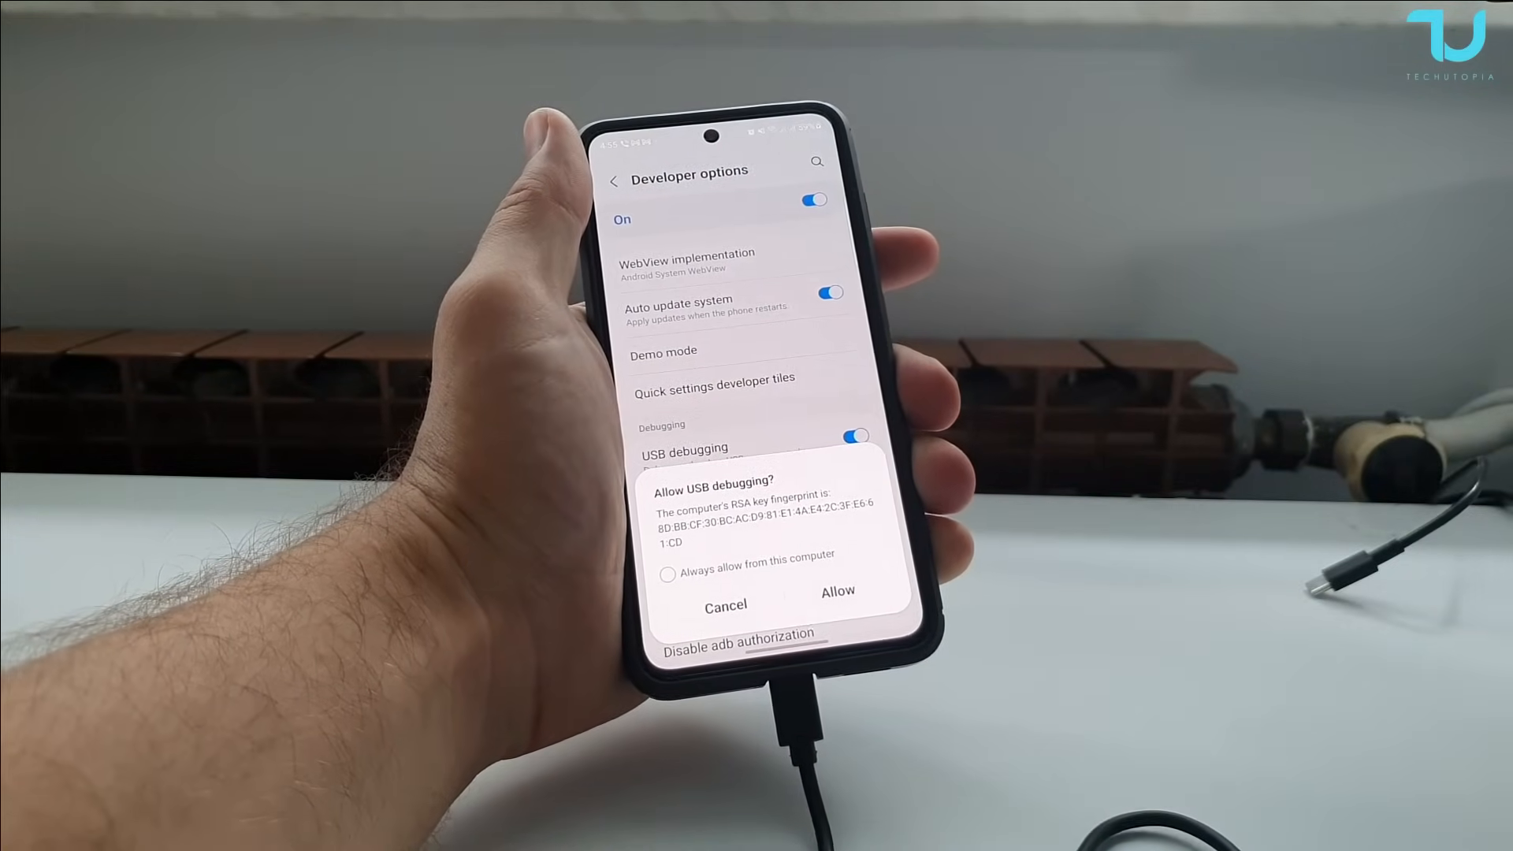
Allow USB debugging from the connected computer on the phone prompt.
left_click(837, 591)
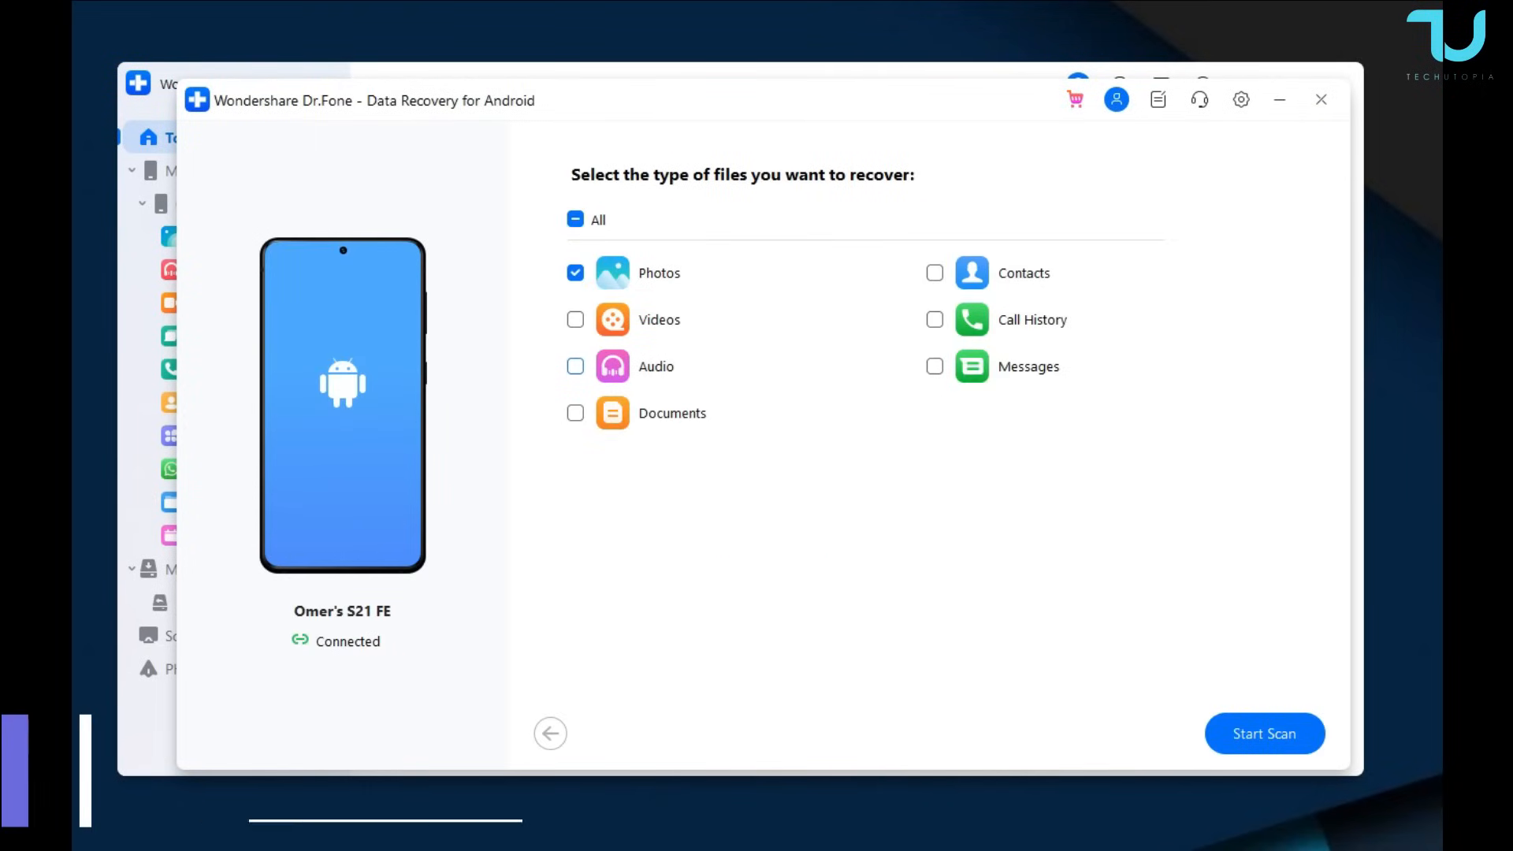
Include Videos, Messages and Documents in the recovery scan alongside Photos.
left_click(574, 319)
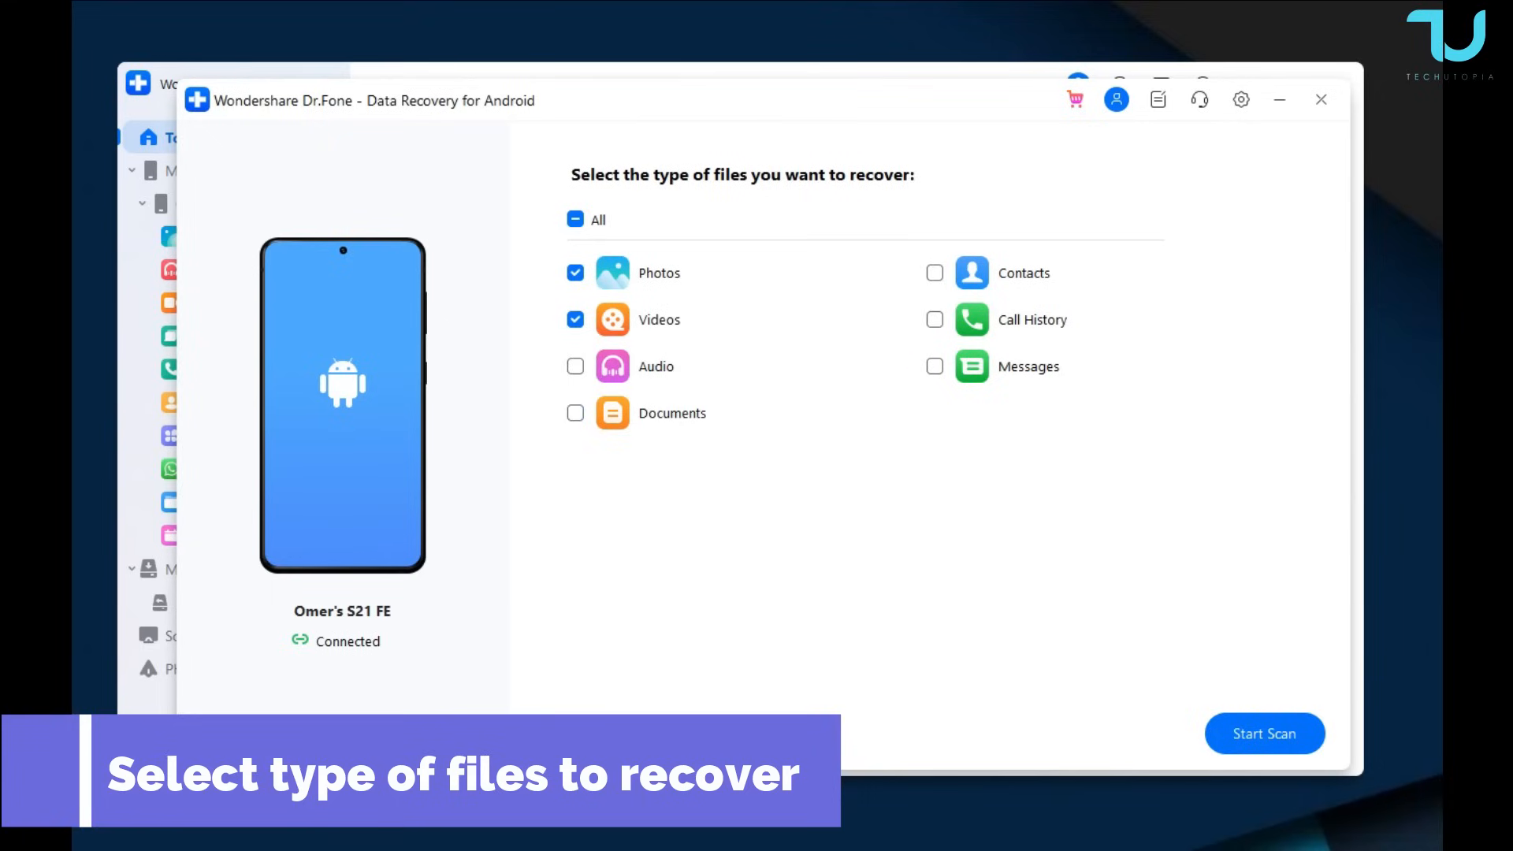
left_click(934, 367)
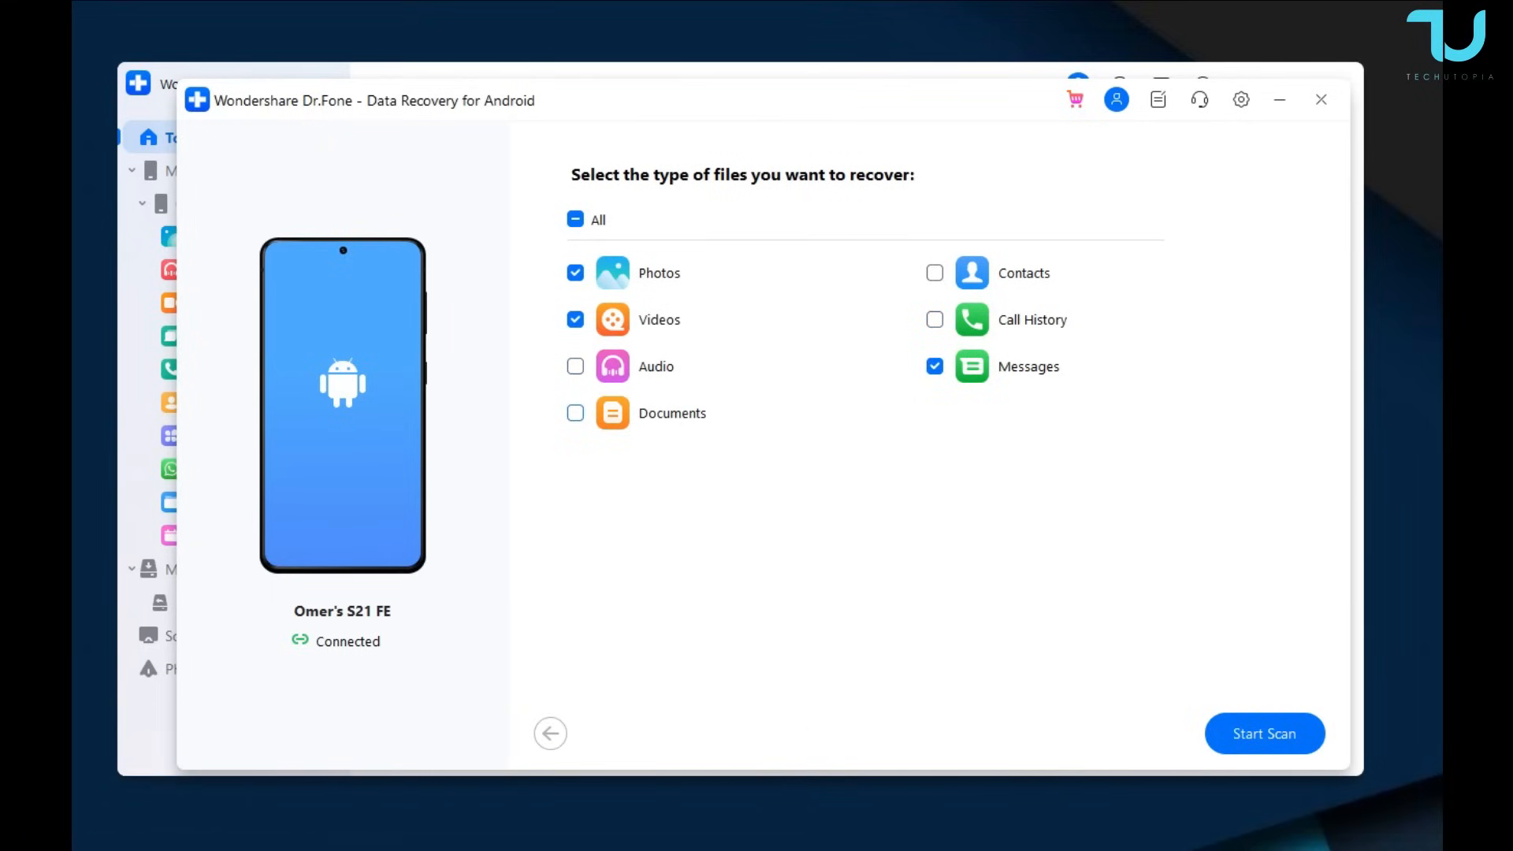
left_click(1265, 733)
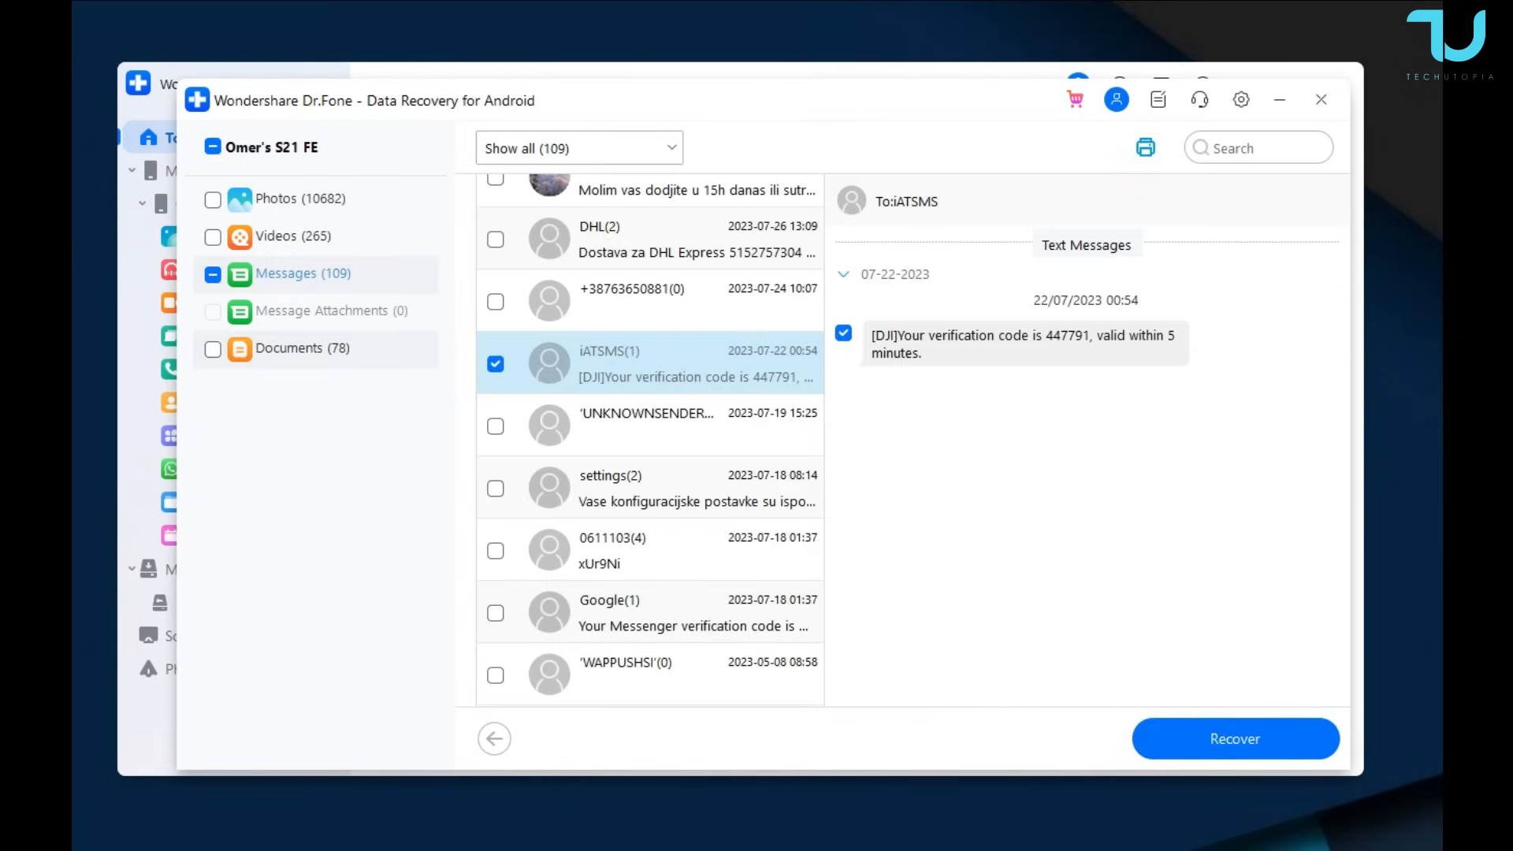
Mark 1_Smart Mobile Phone Price.xlsx among the recovered documents for recovery.
left_click(288, 348)
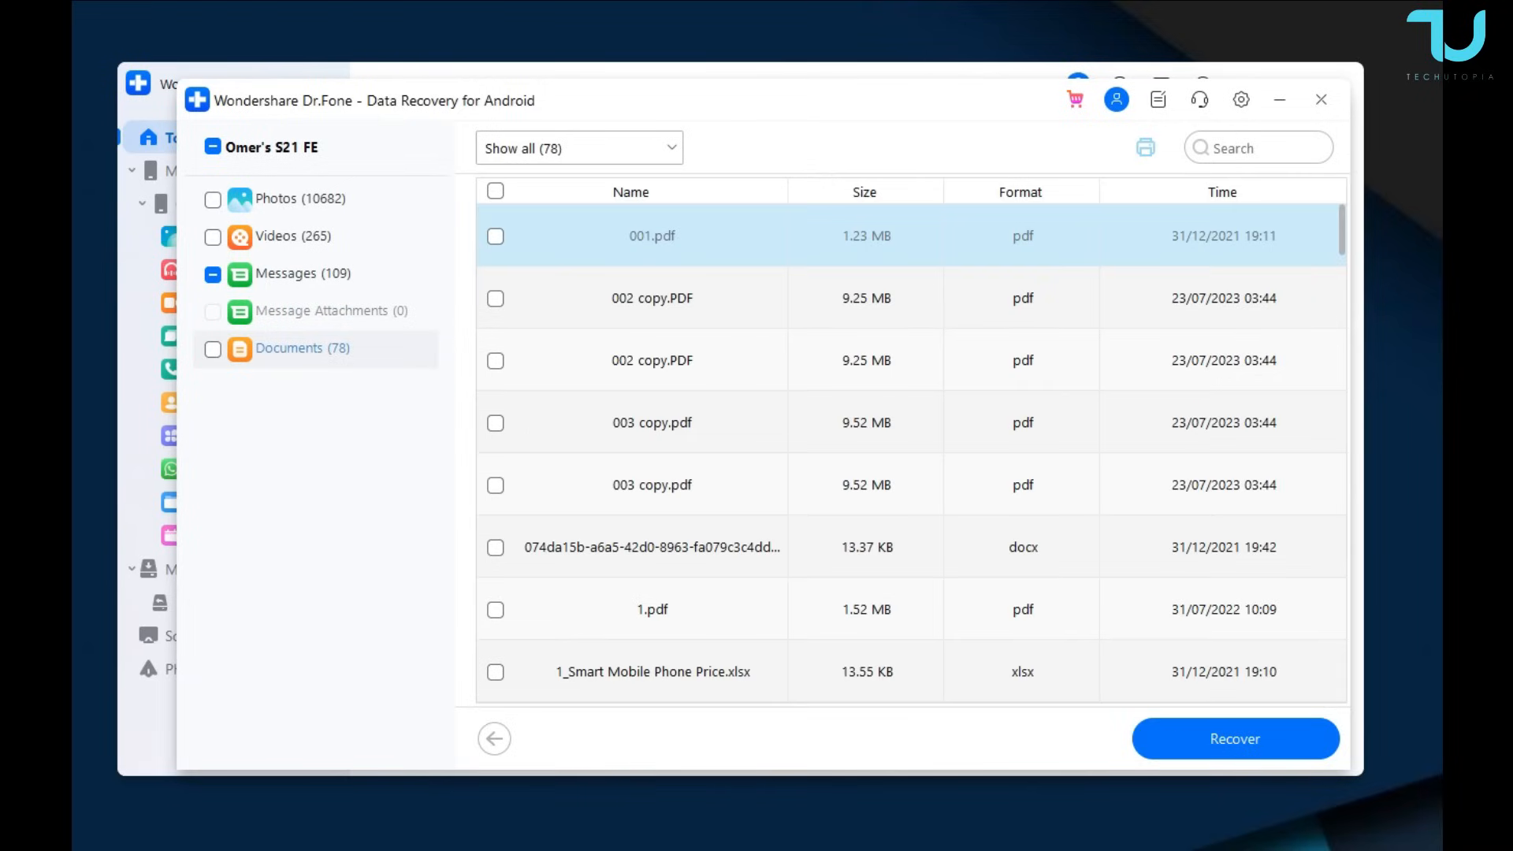
scroll("down", 3)
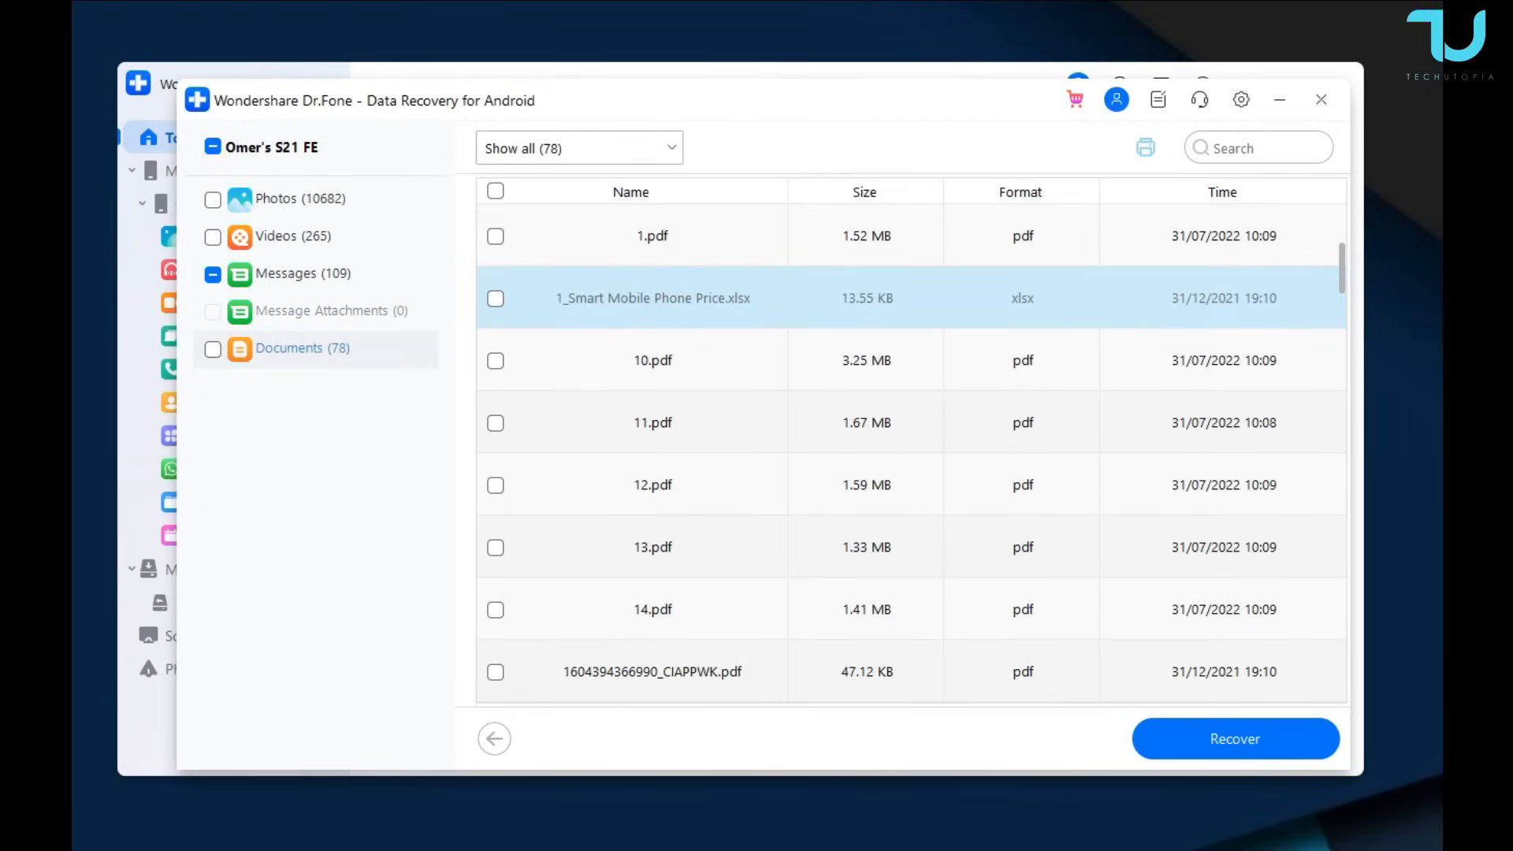
left_click(494, 298)
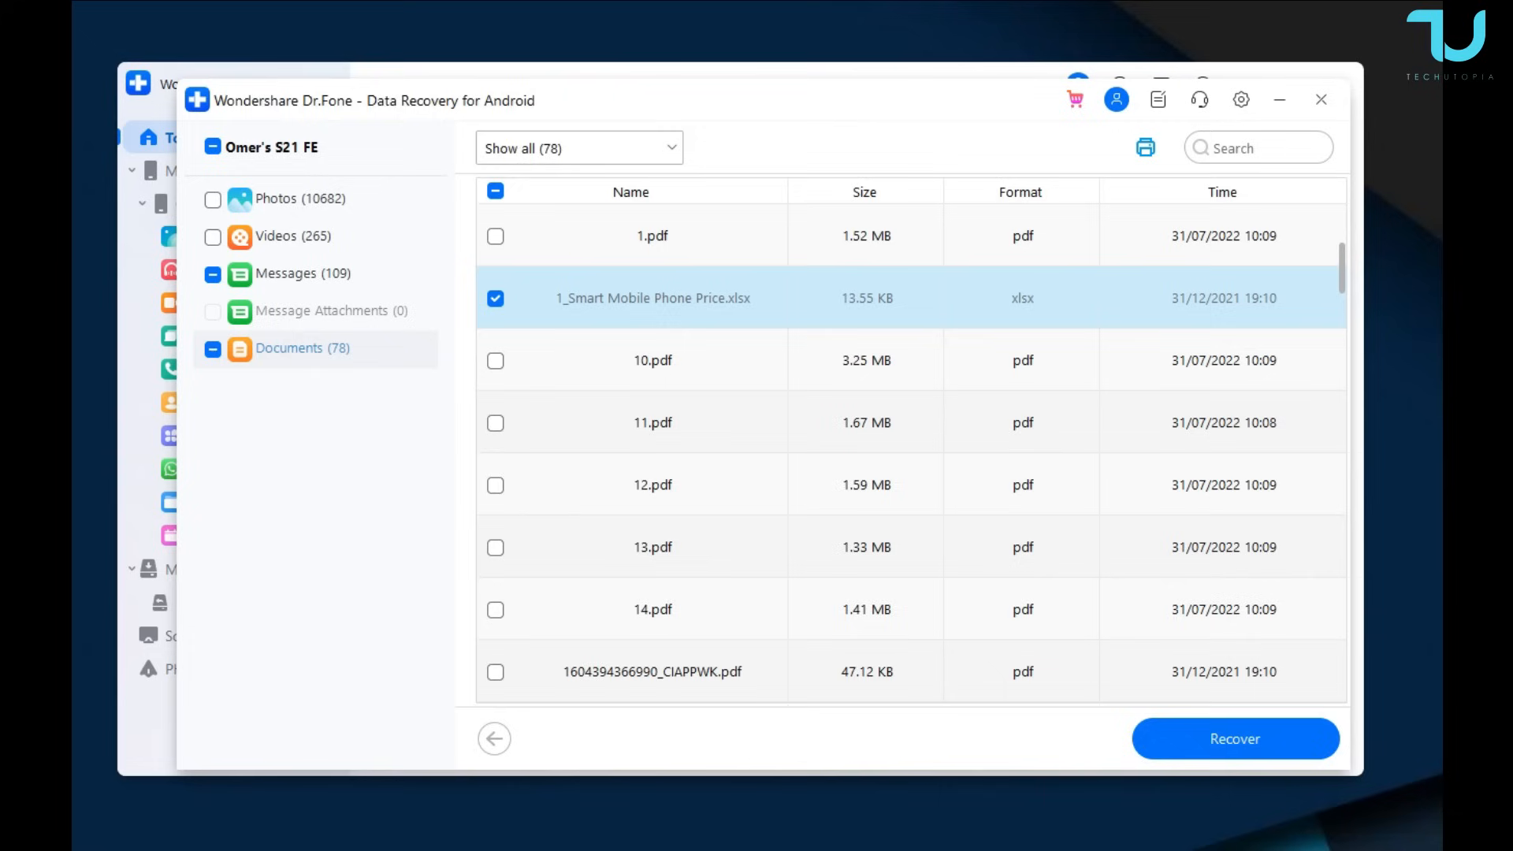
left_click(276, 198)
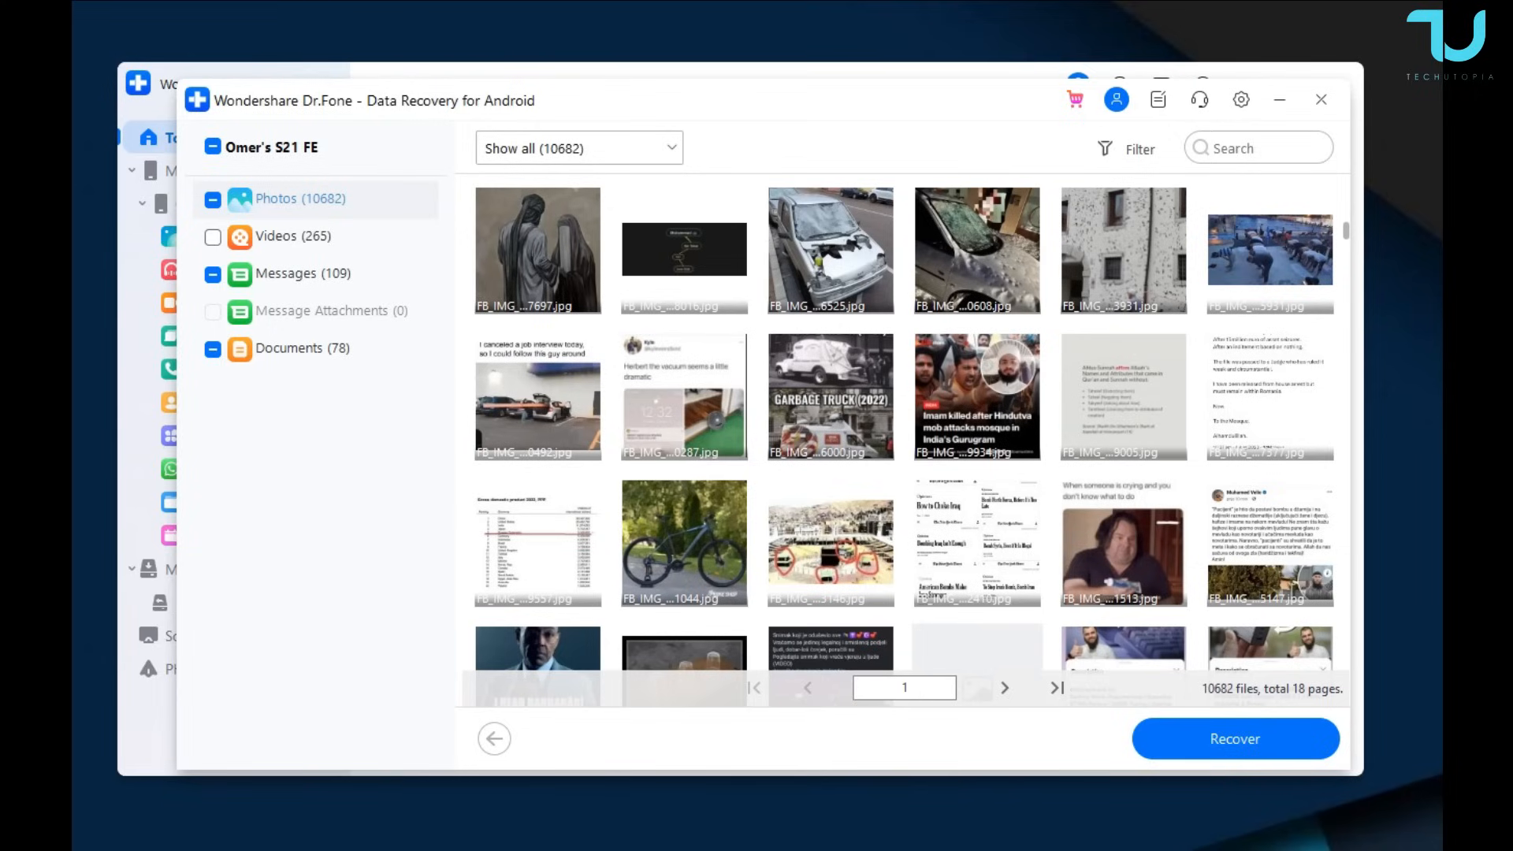
Mark a photo, filter photos to the last 7 days, then browse the 265 recovered videos.
left_click(1123, 541)
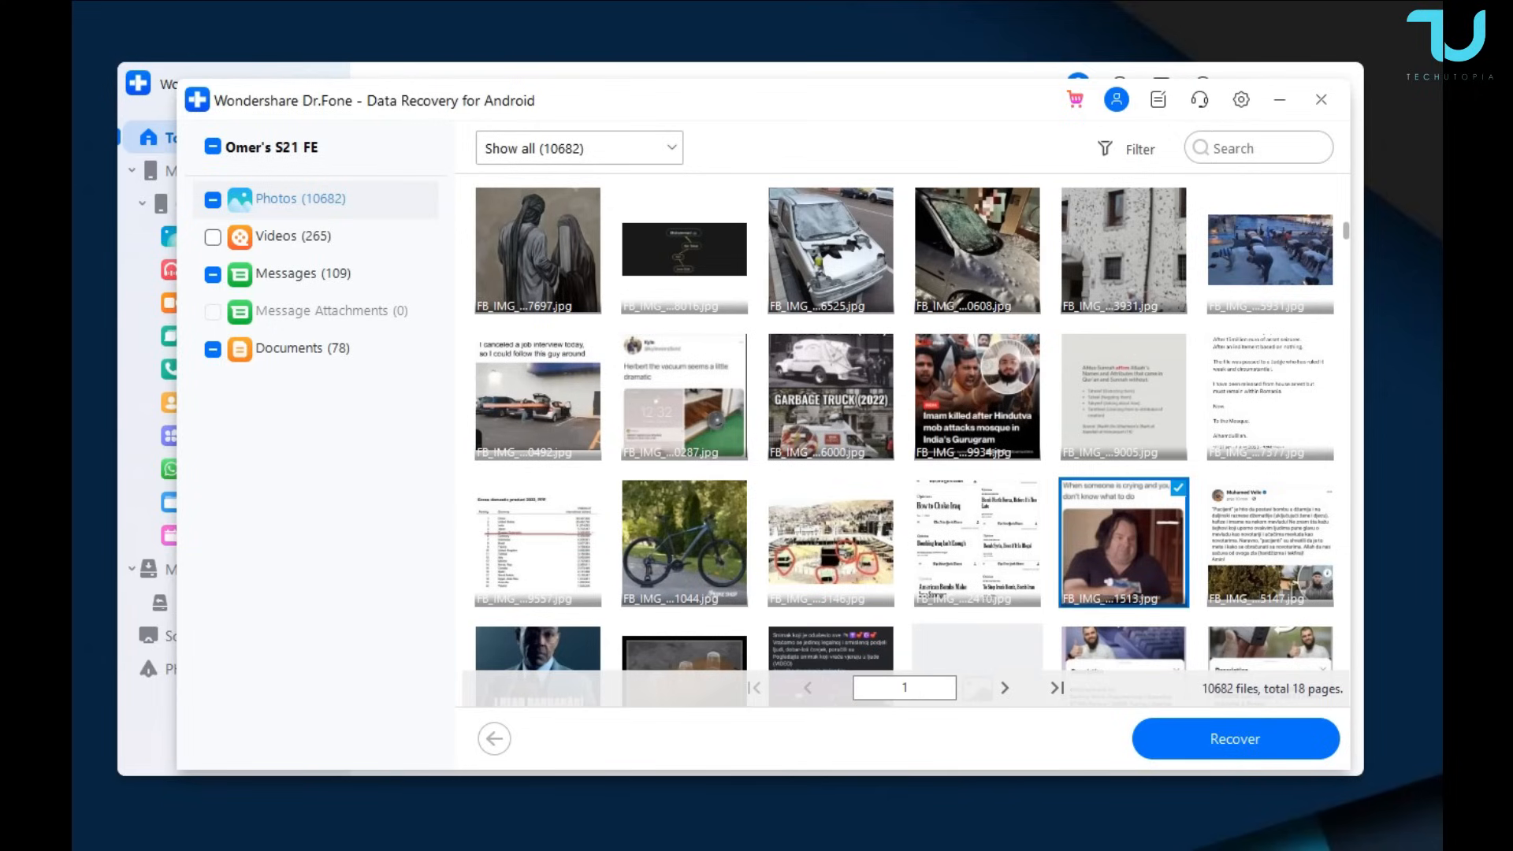
left_click(1105, 148)
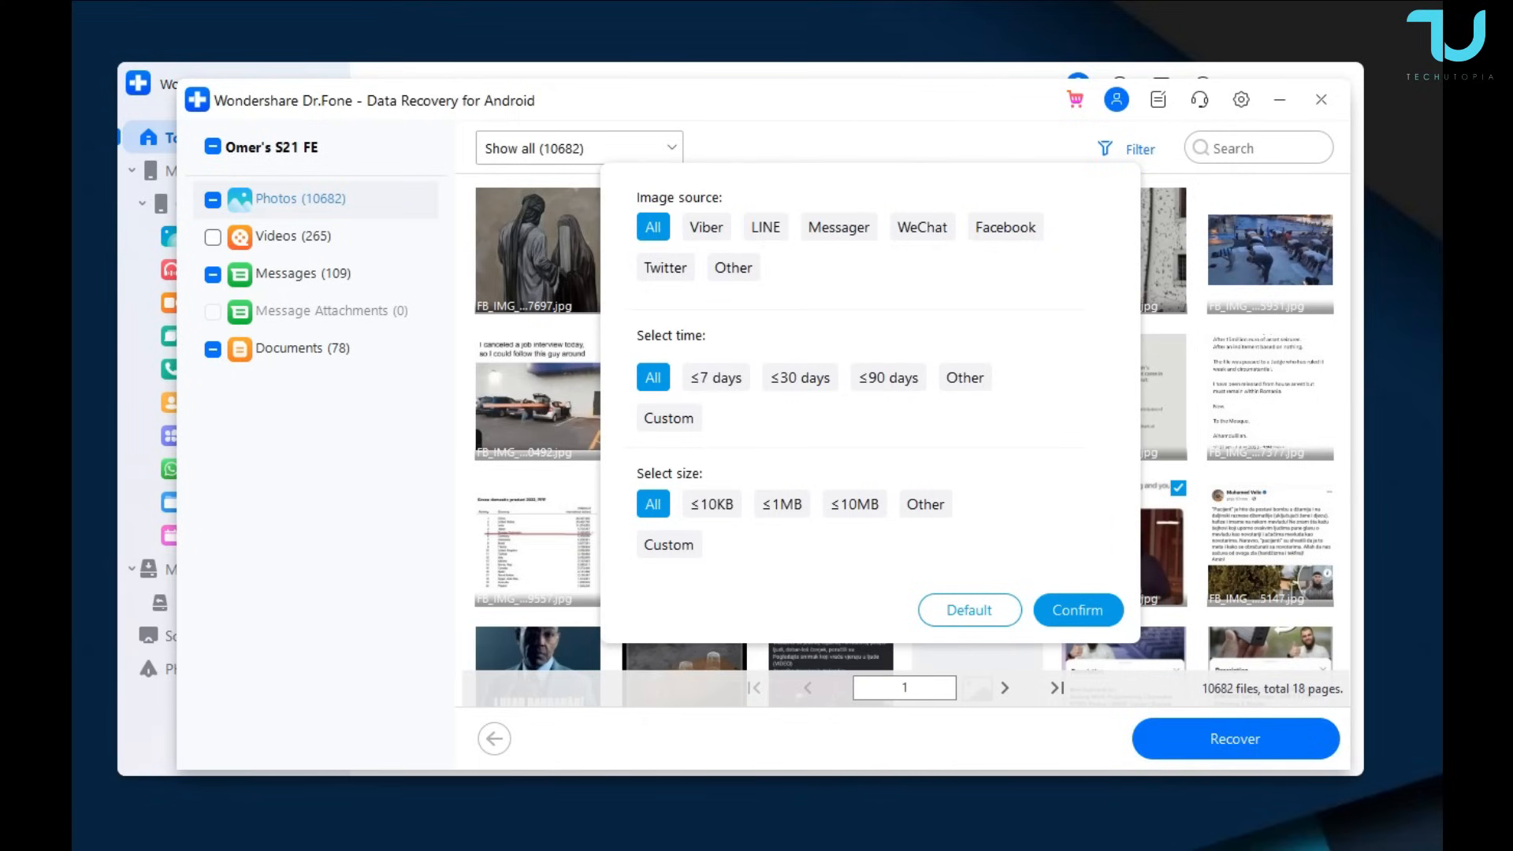
left_click(733, 267)
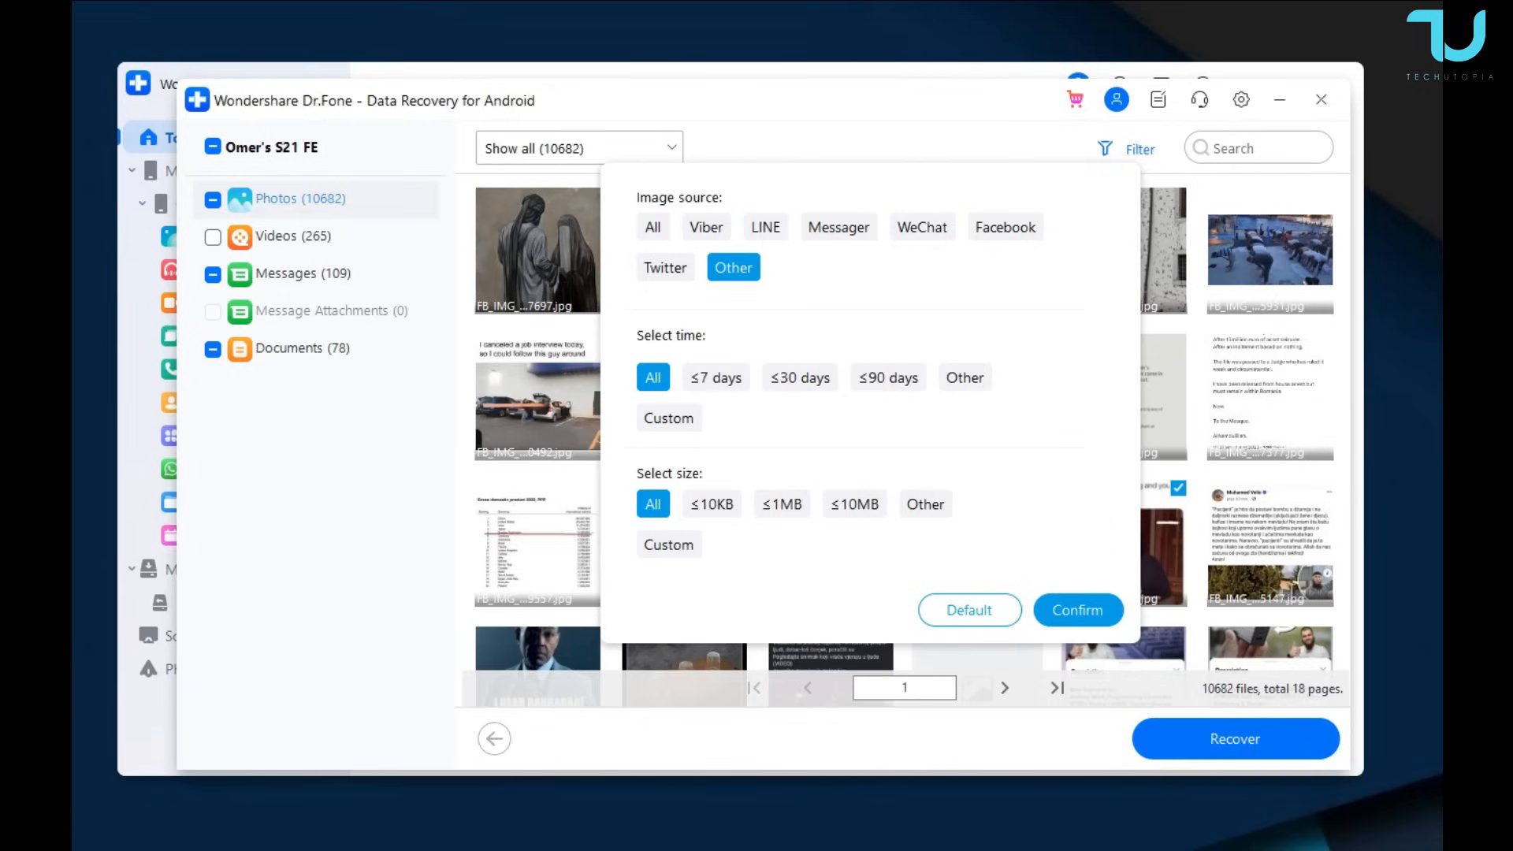
left_click(716, 377)
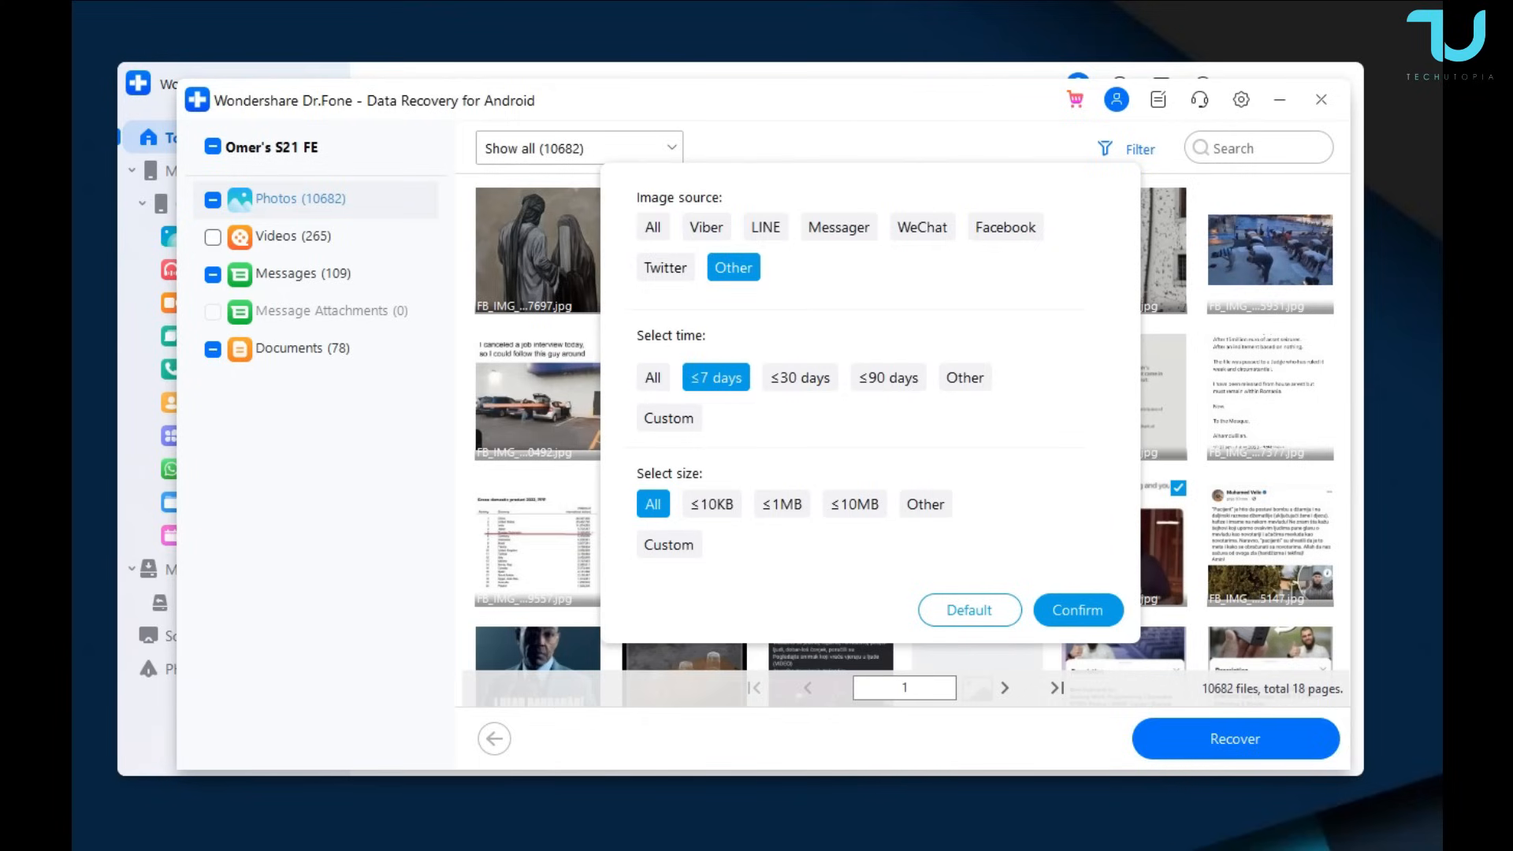
left_click(652, 227)
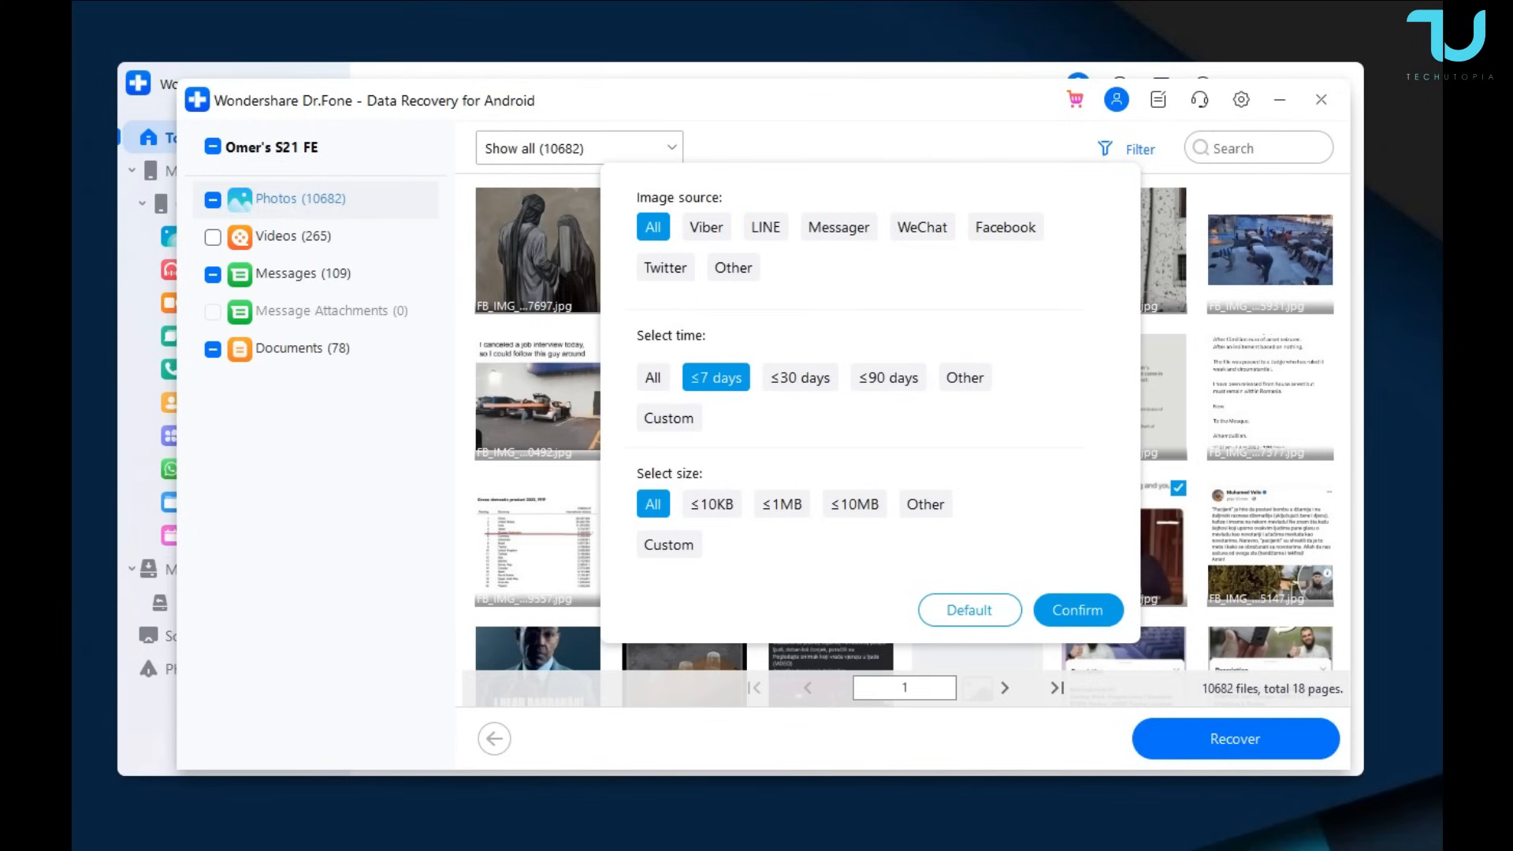
left_click(276, 237)
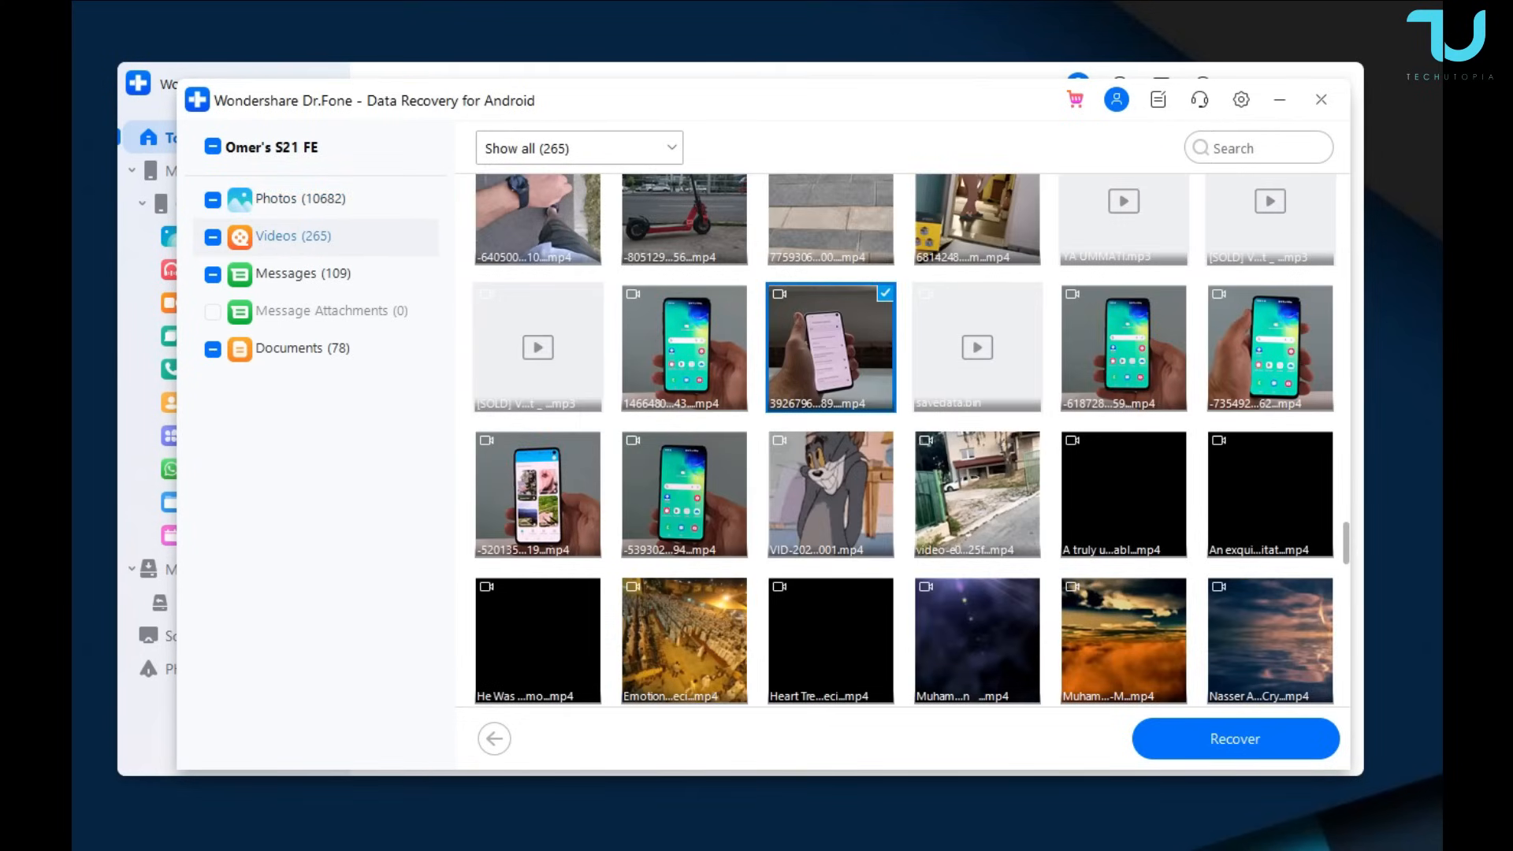
Mark two more videos including the NO NO clip and start recovering the marked files.
left_click(1124, 345)
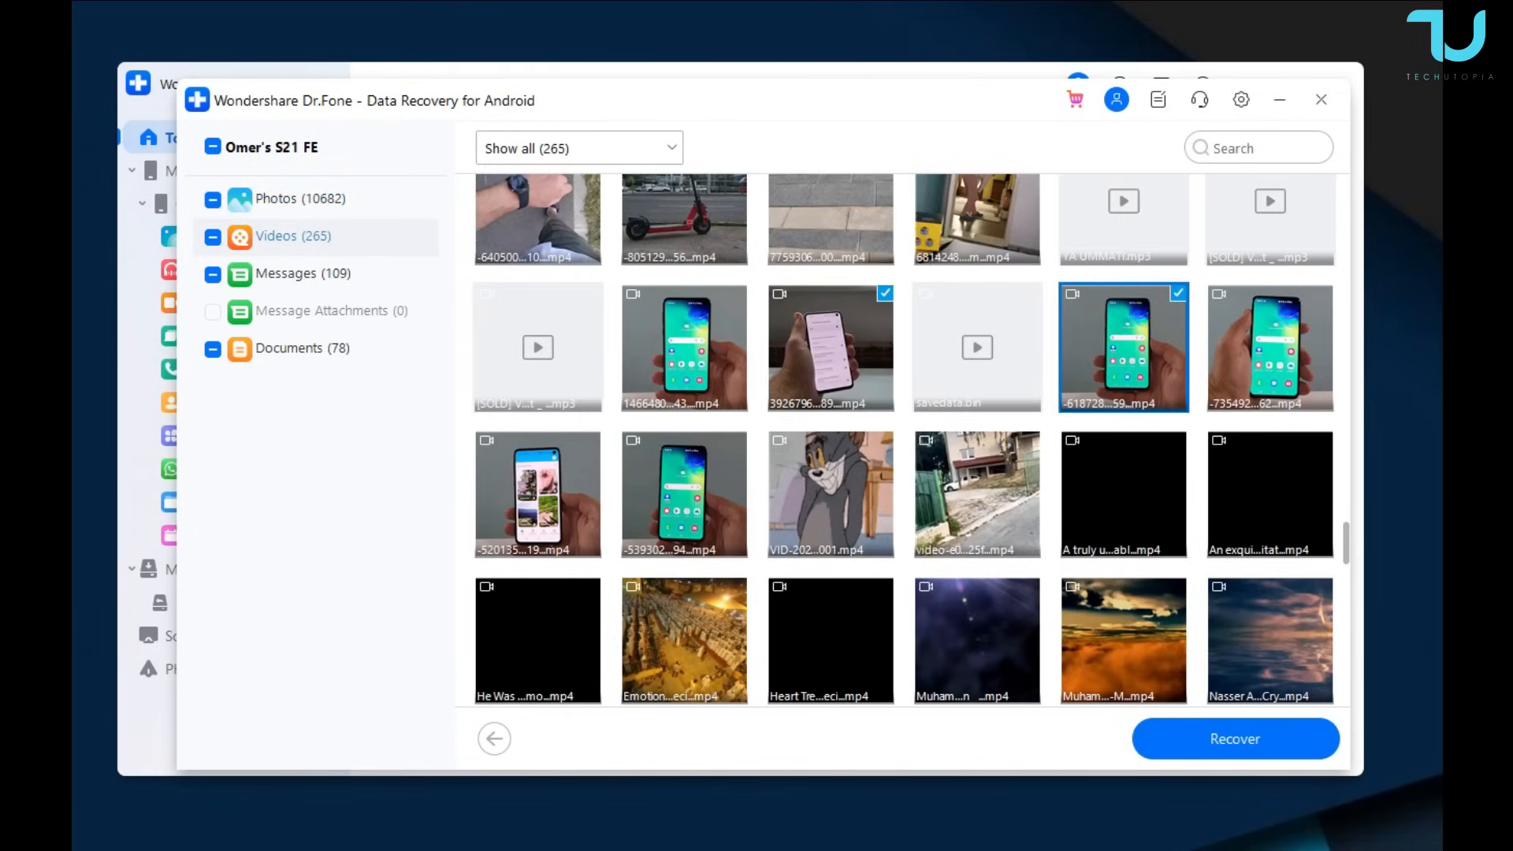
scroll("down", 3)
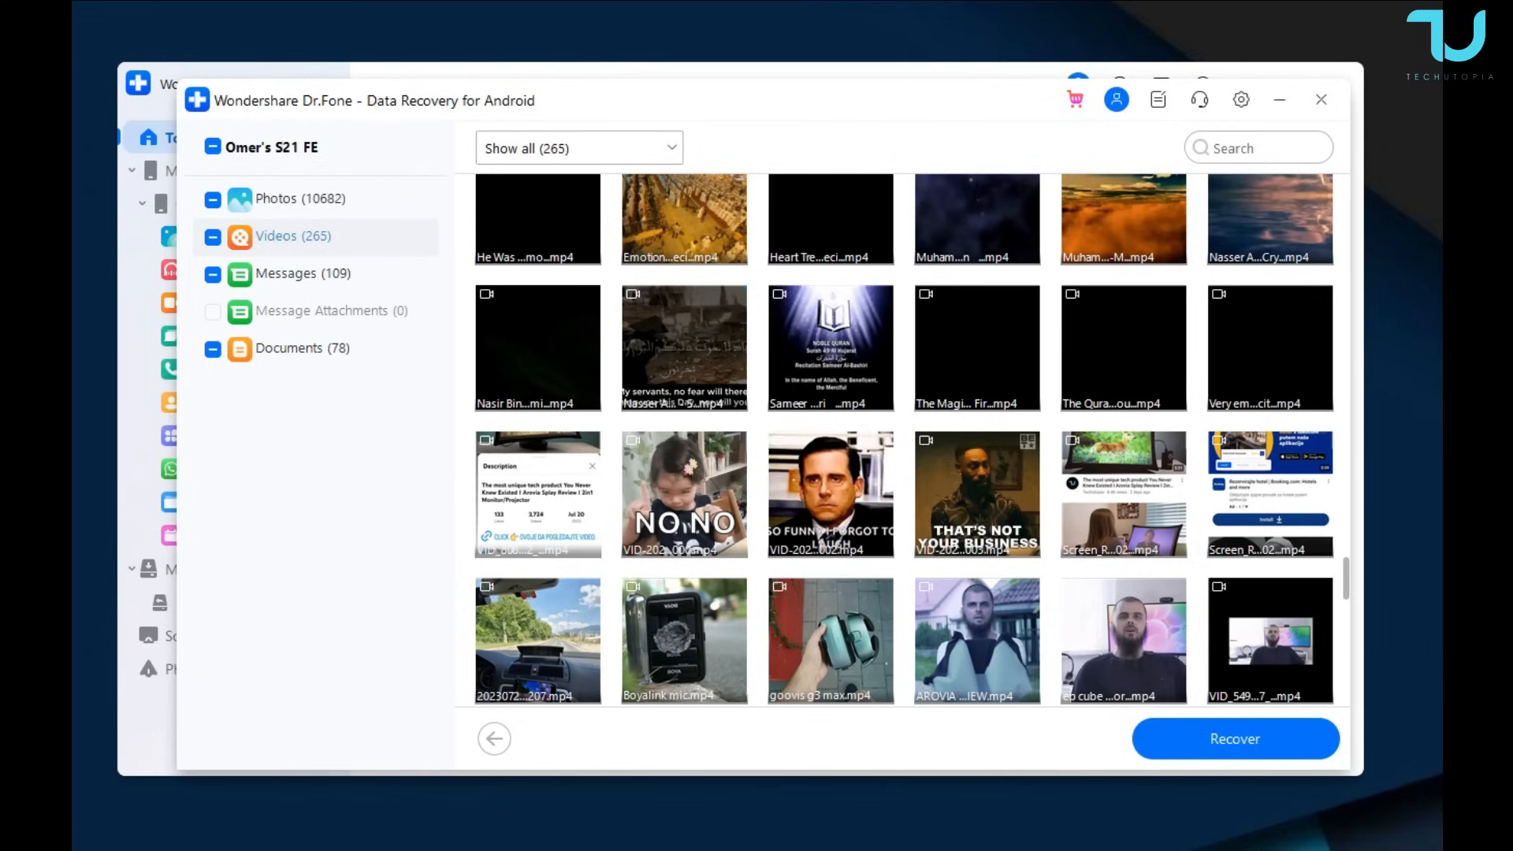
left_click(684, 495)
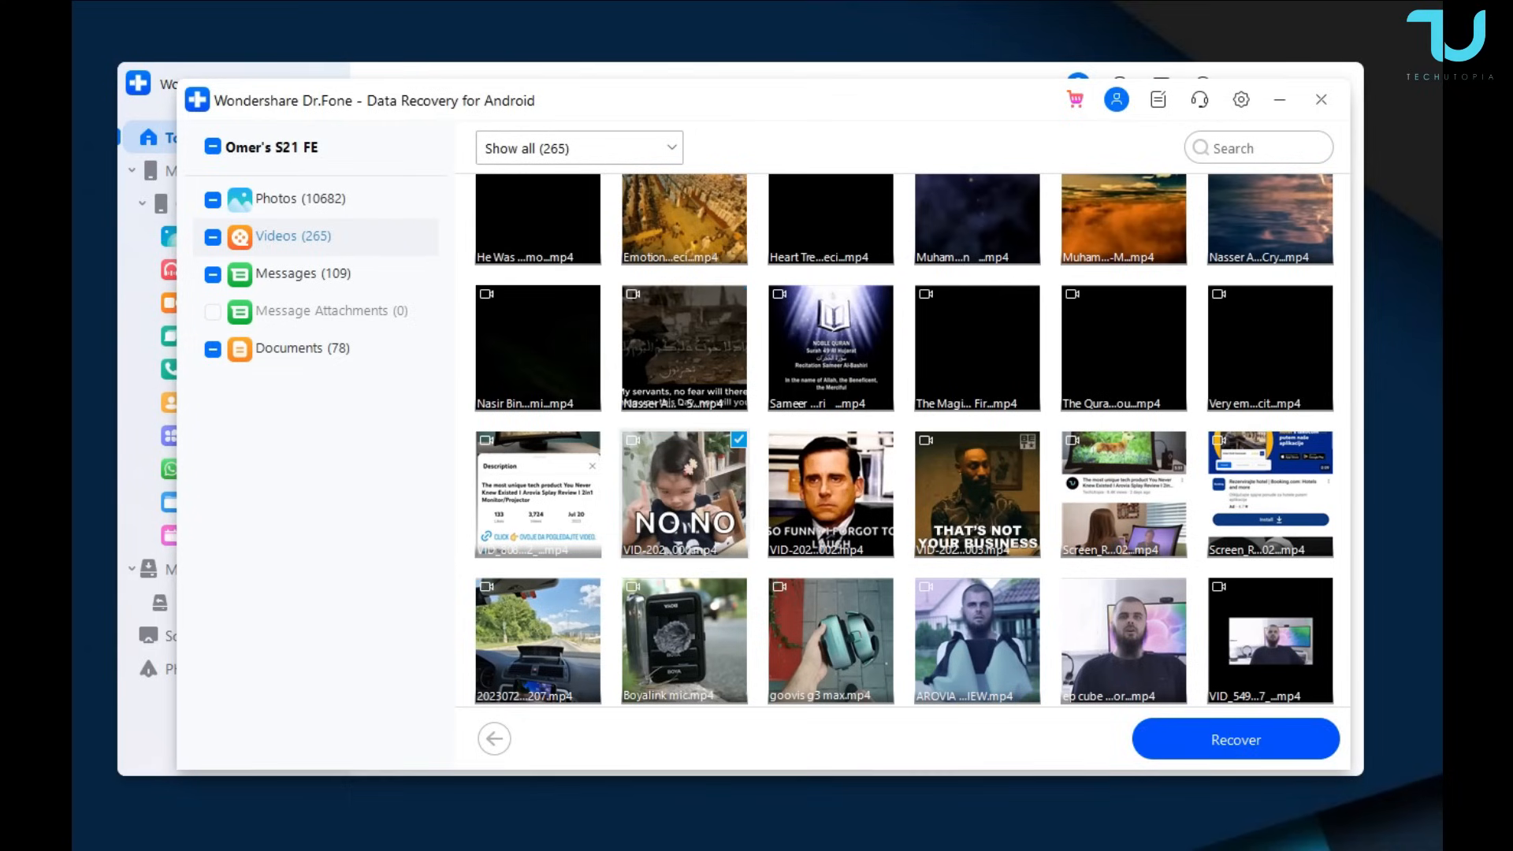
left_click(1235, 738)
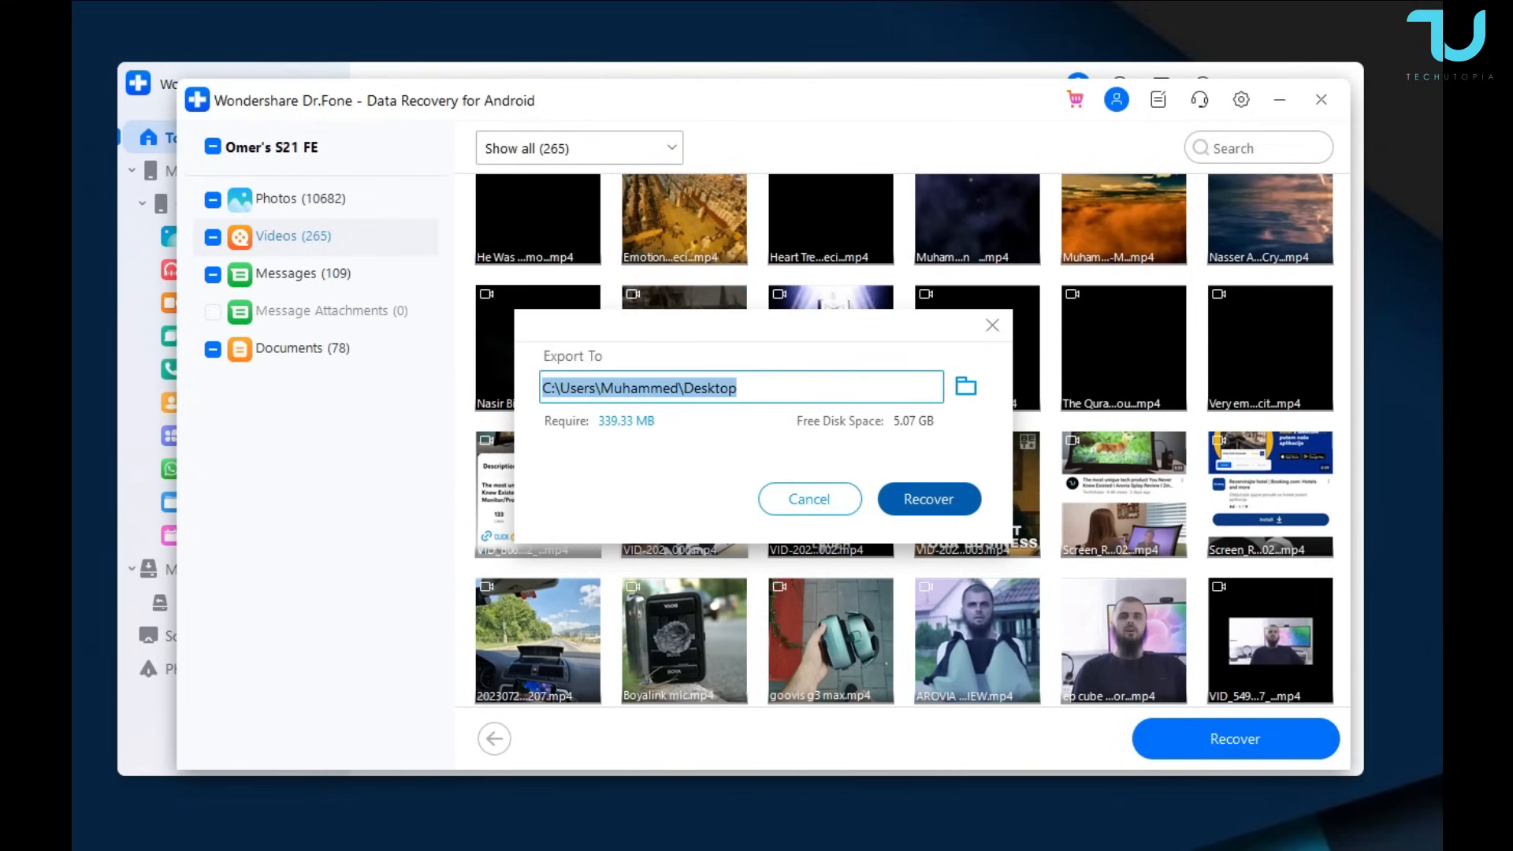
Recover the marked files to the Desktop destination folder.
left_click(928, 499)
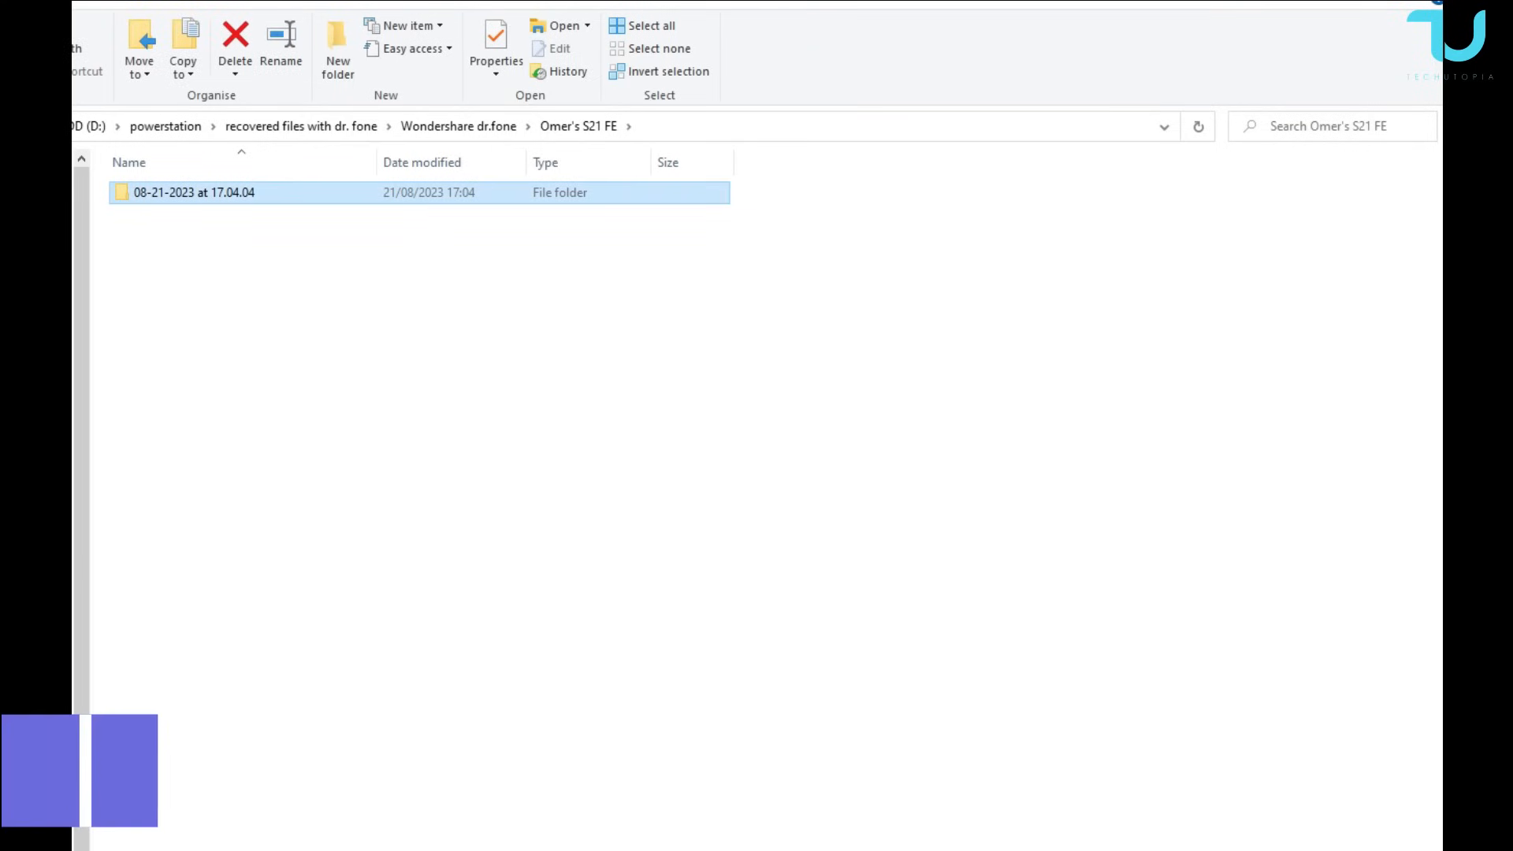
double_click(189, 193)
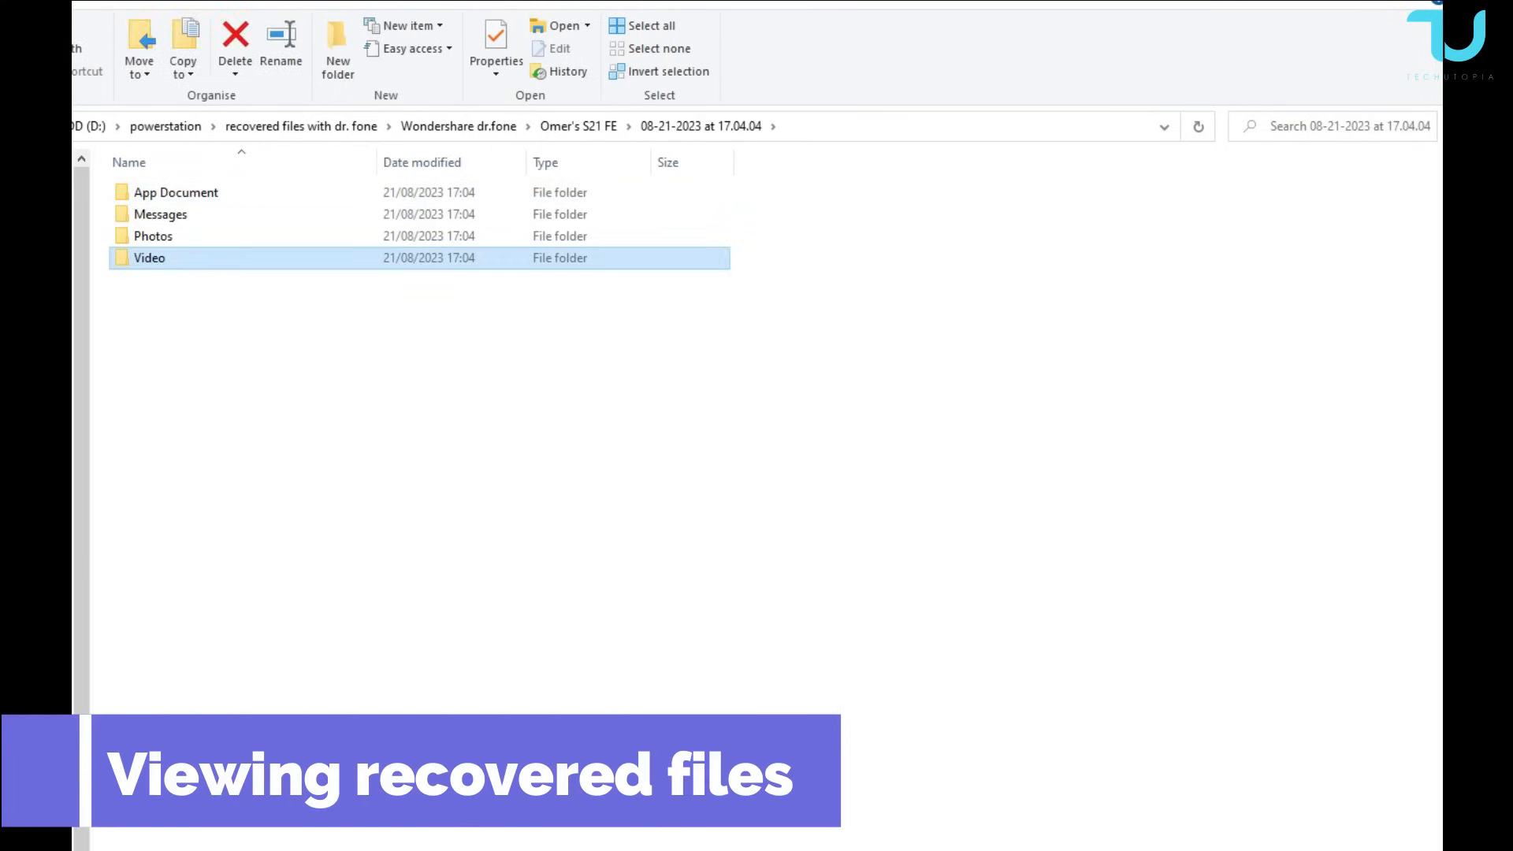
double_click(149, 258)
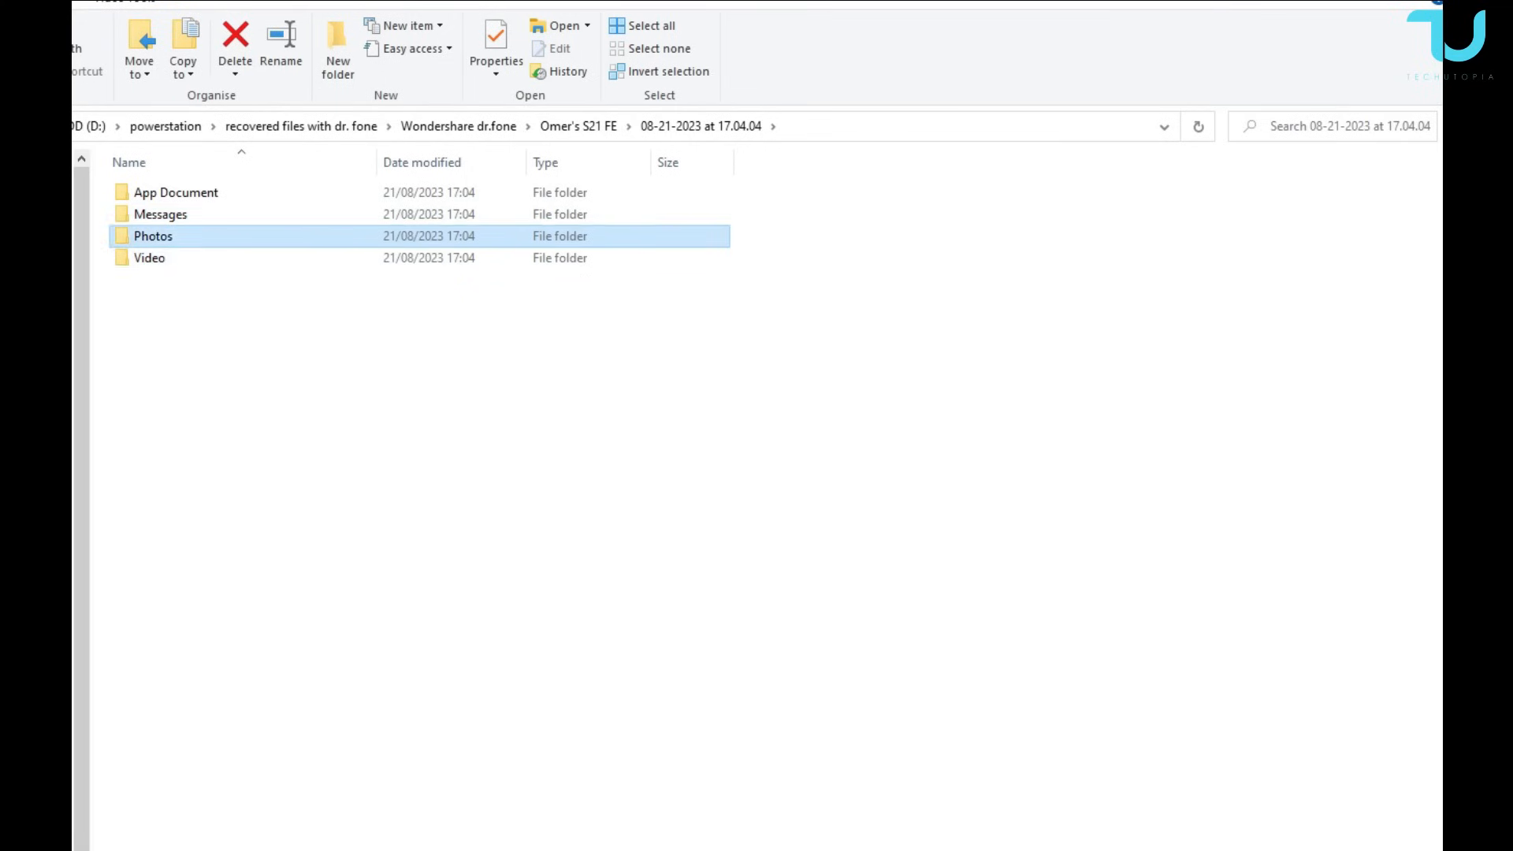
double_click(152, 236)
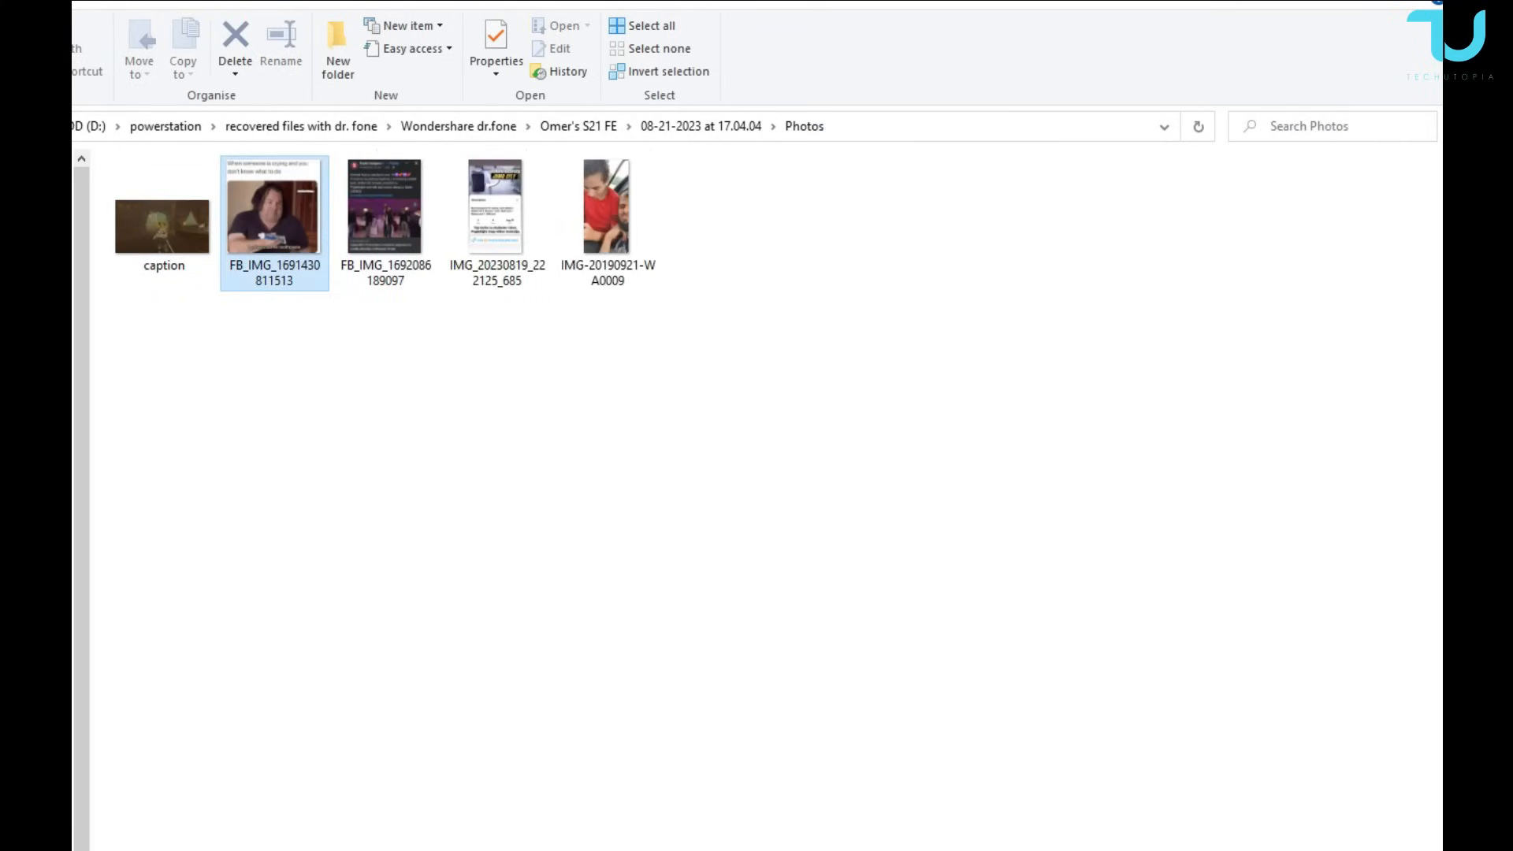
double_click(275, 207)
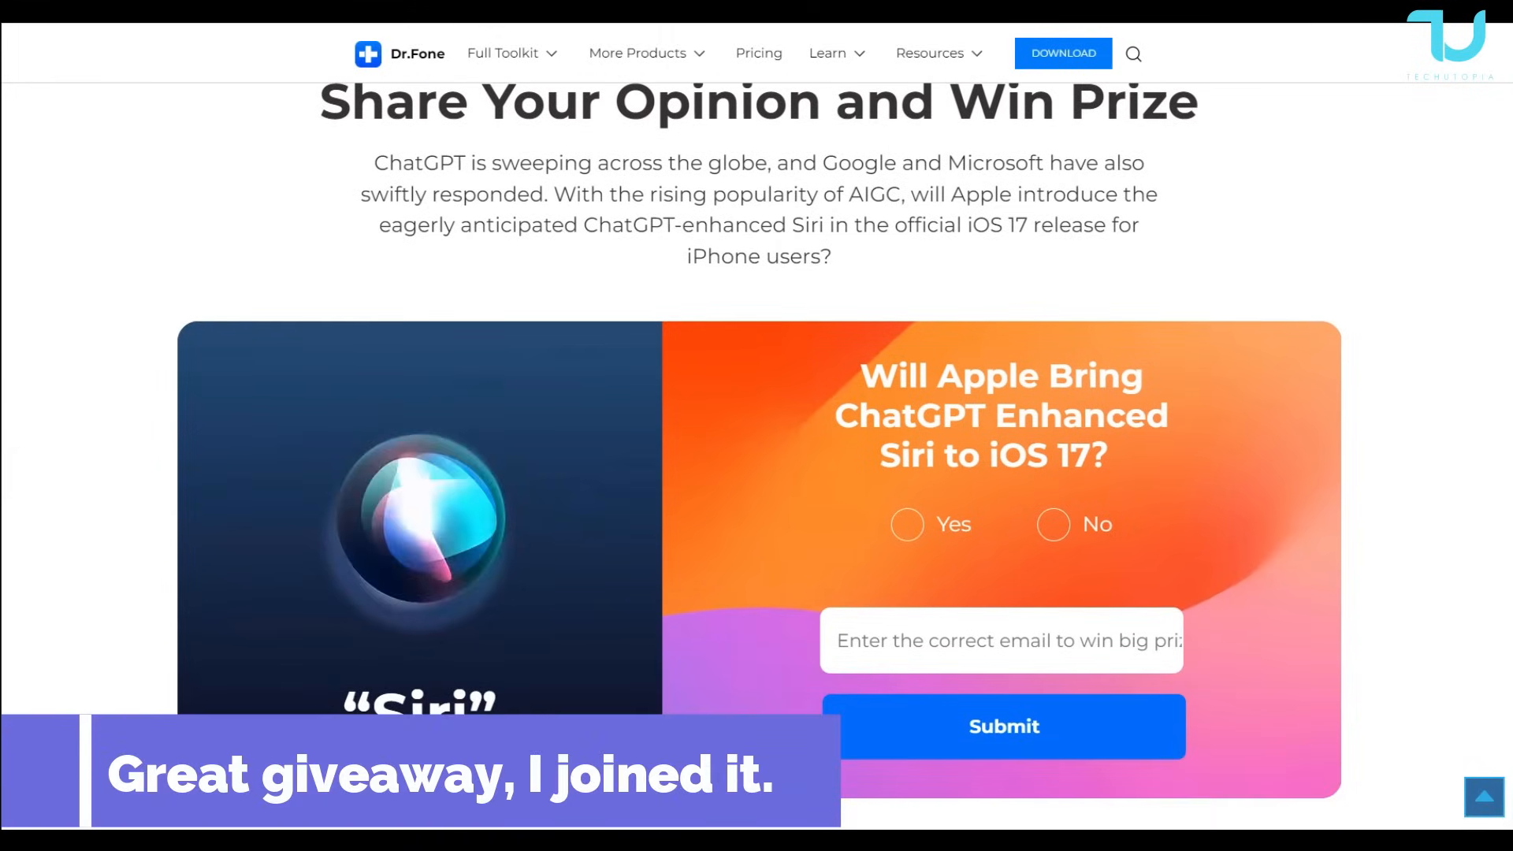
left_click(907, 525)
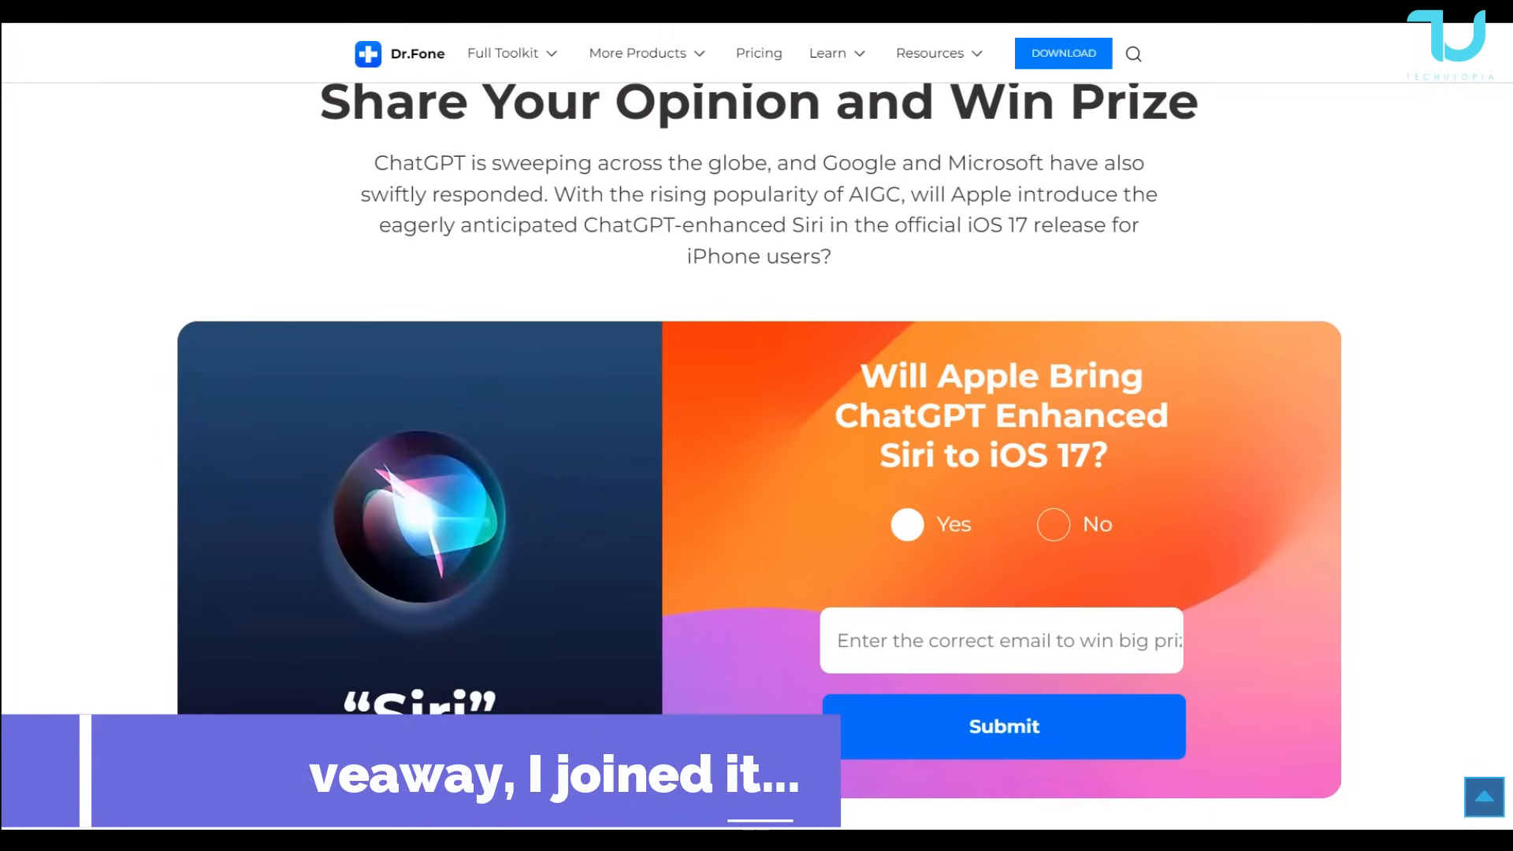
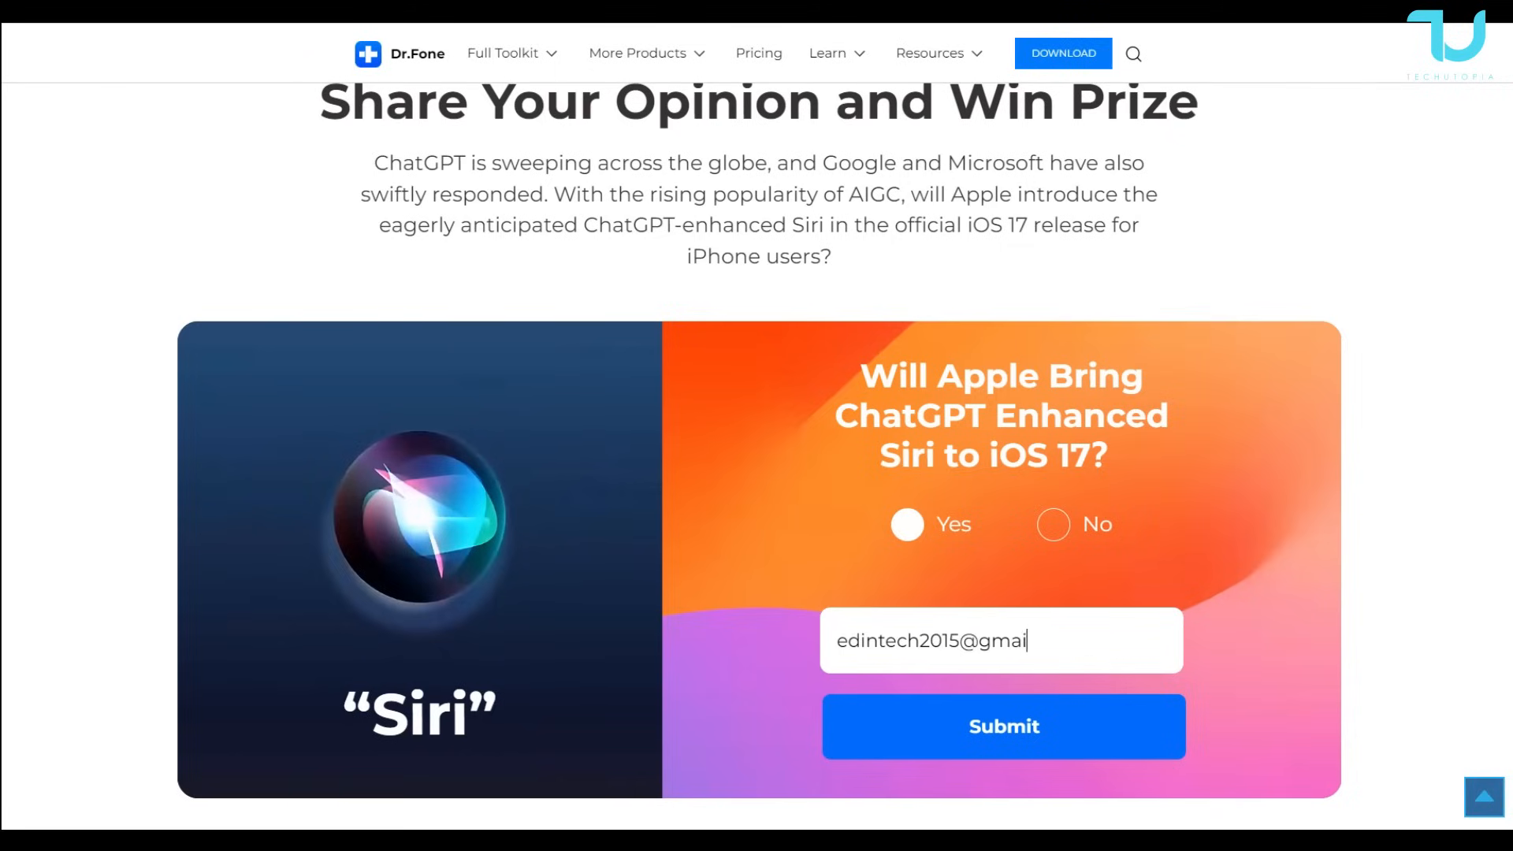
left_click(1004, 727)
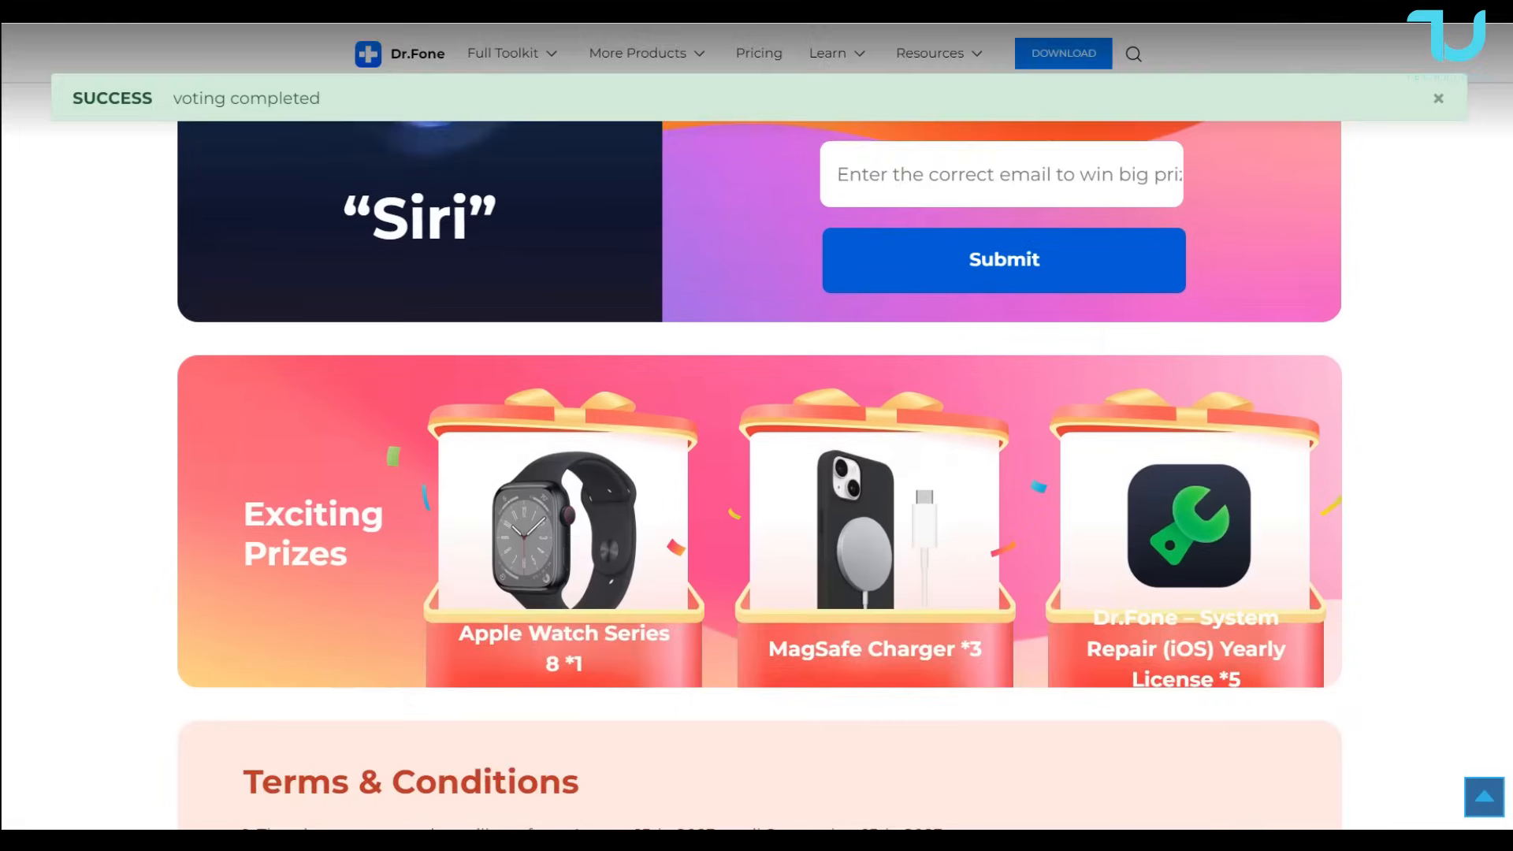
scroll("down", 3)
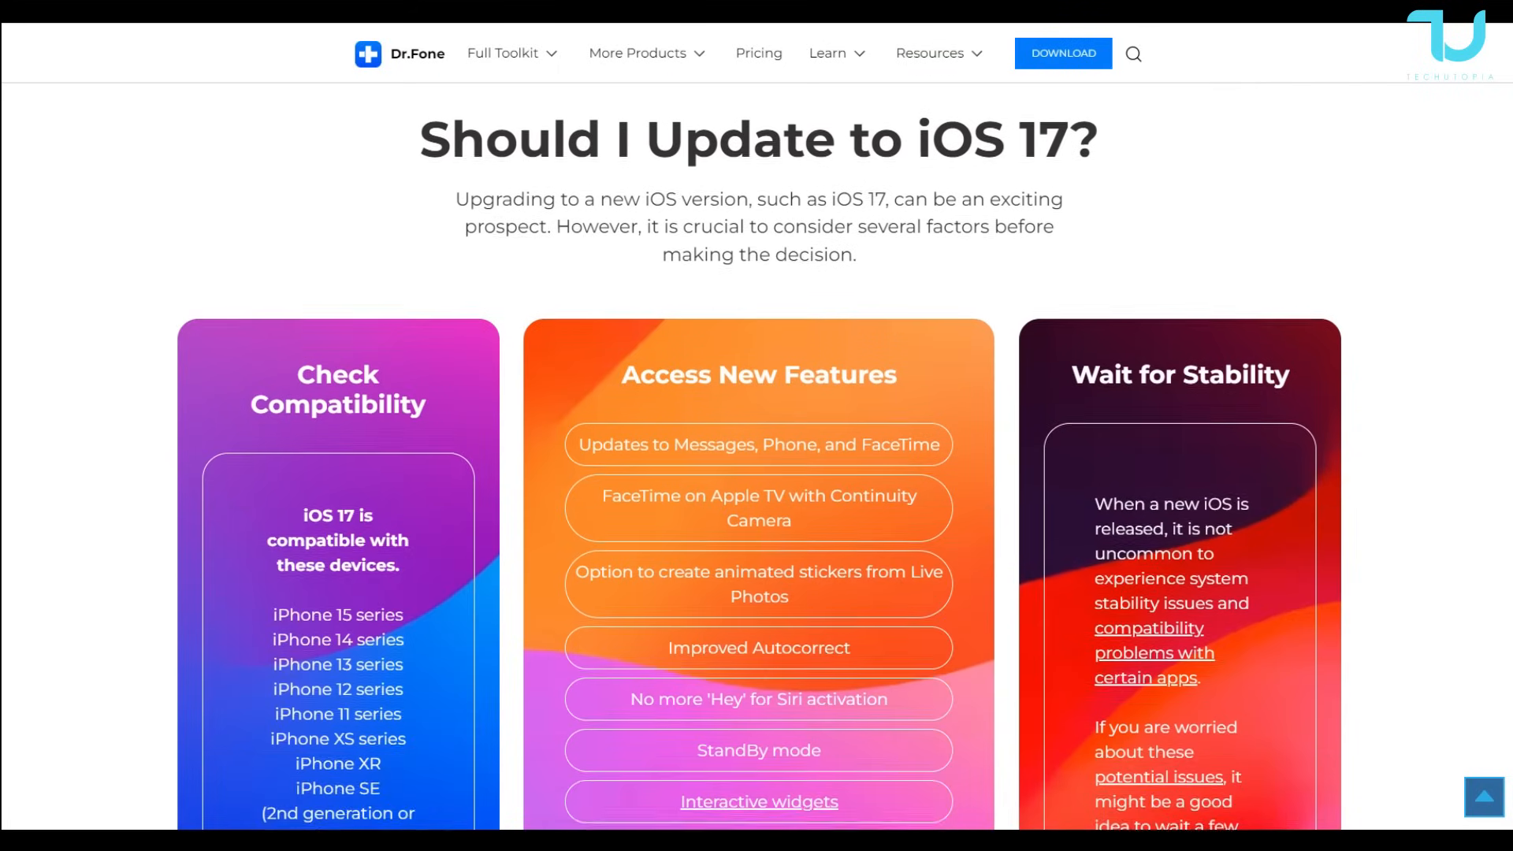
scroll("down", 3)
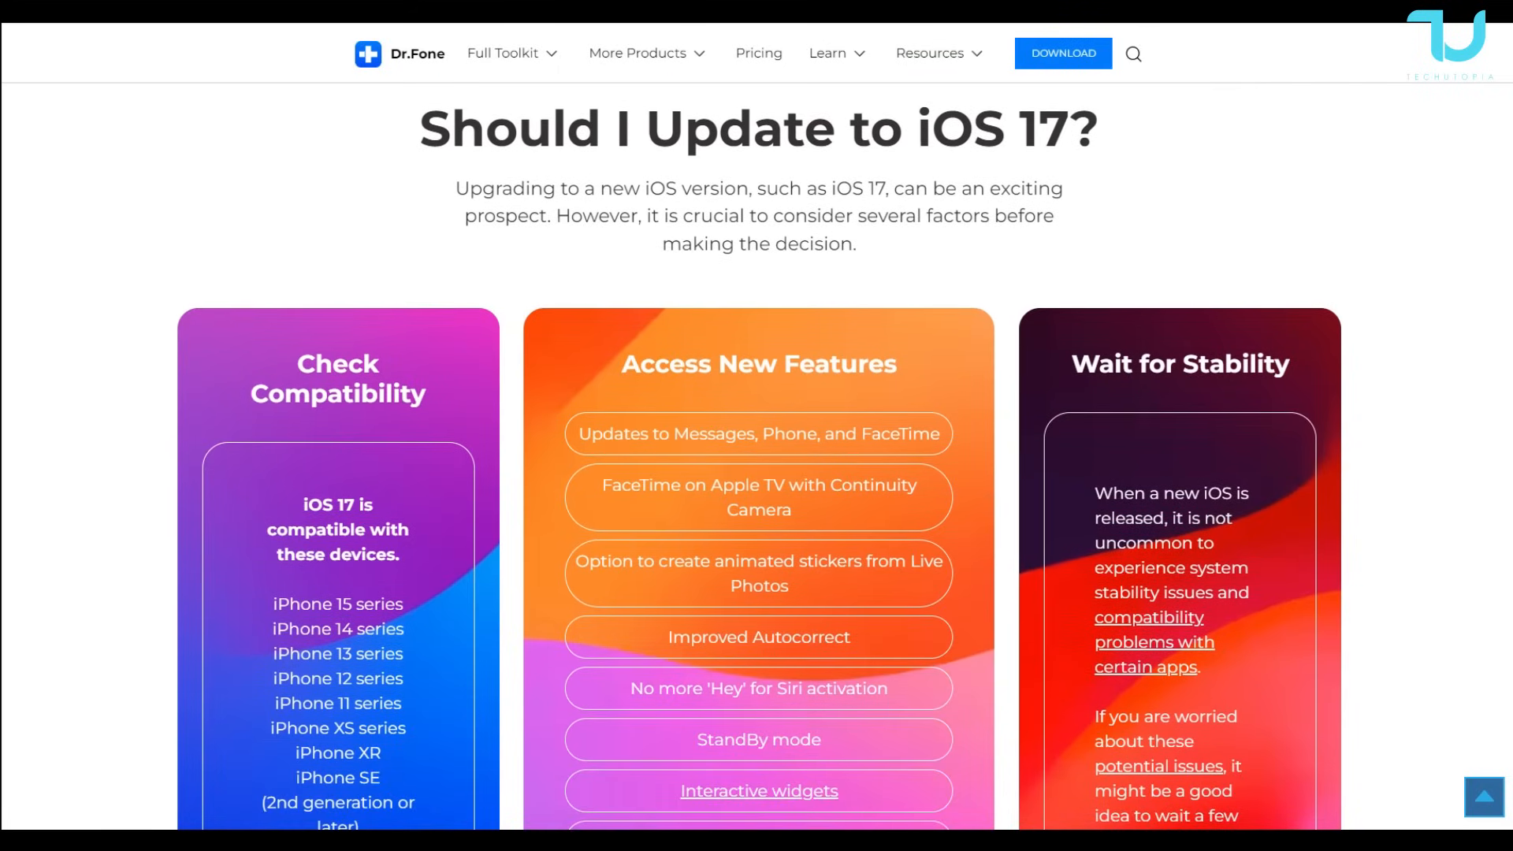